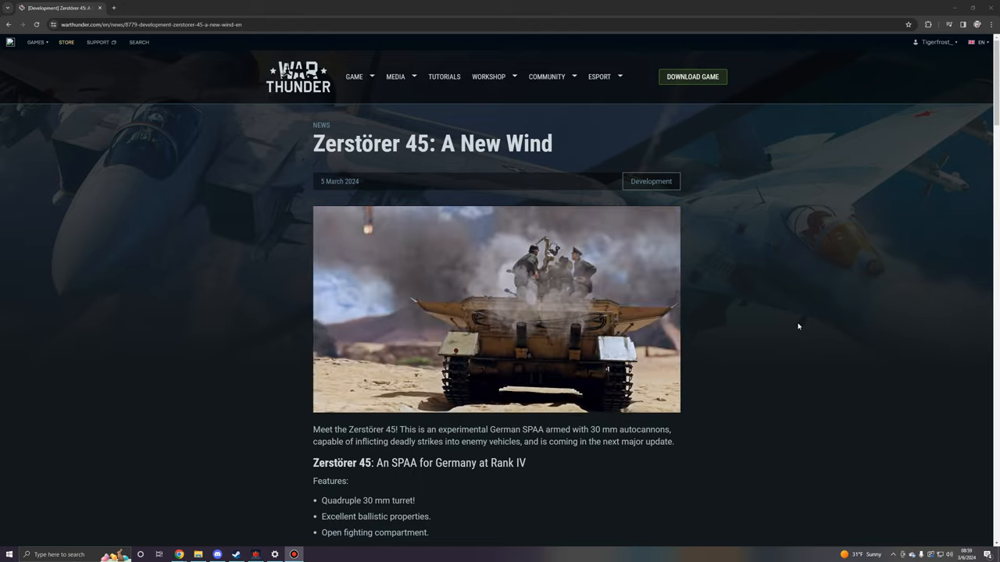
# Scroll down the Zerstörer 45 article to read the Vehicle History development story
pyautogui.scroll(-3)
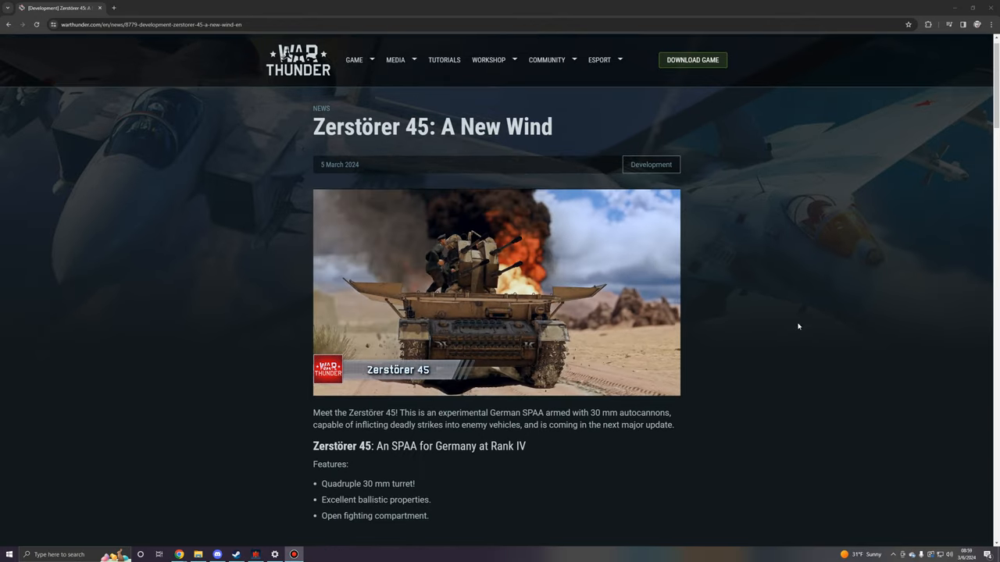
pyautogui.scroll(-3)
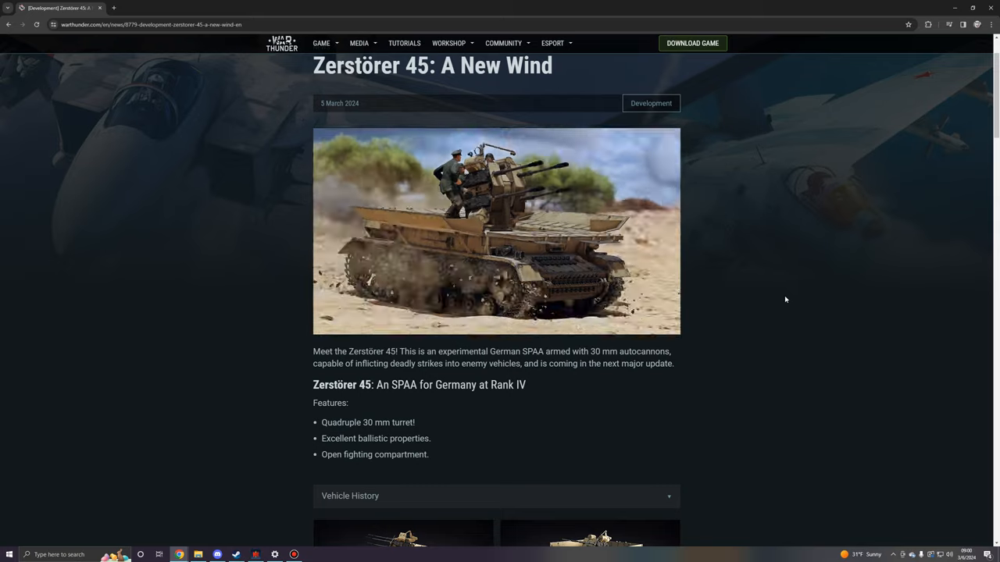
pyautogui.scroll(-3)
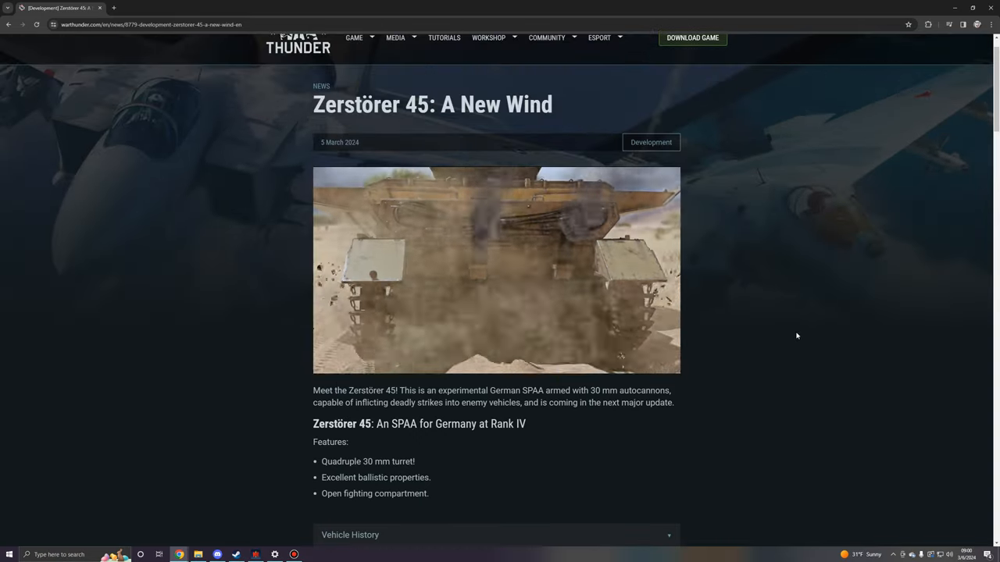
pyautogui.scroll(-3)
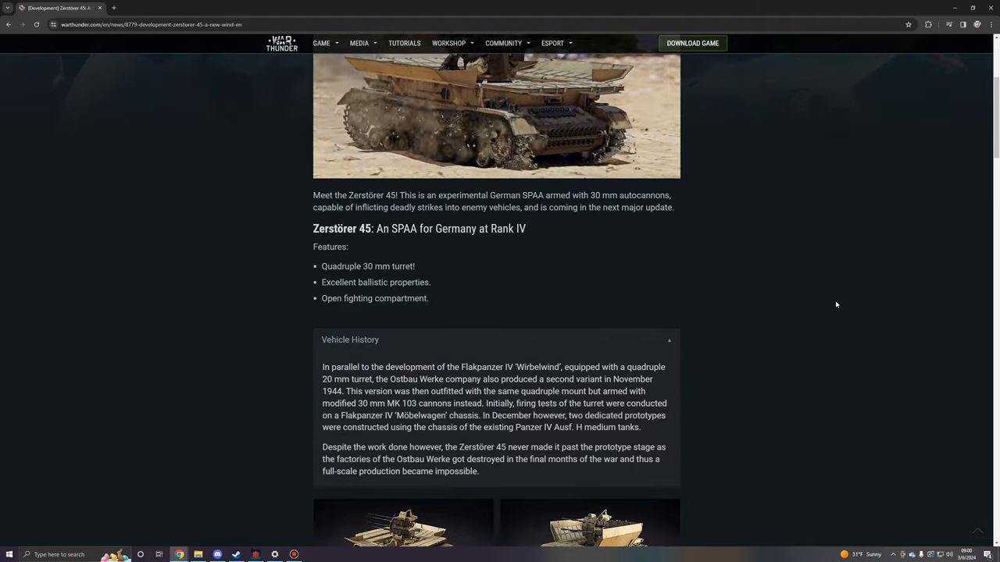
pyautogui.scroll(-3)
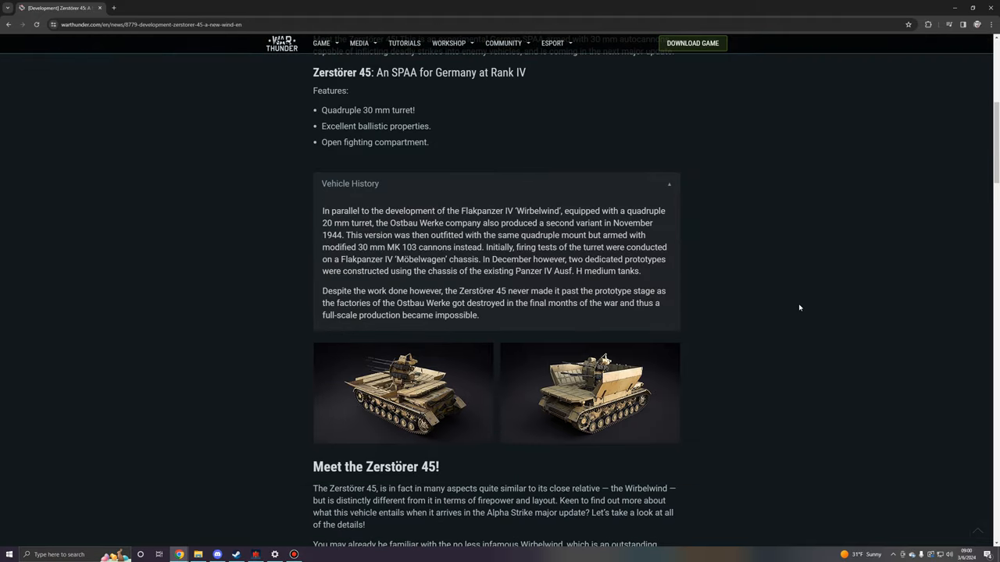
pyautogui.moveTo(690, 291)
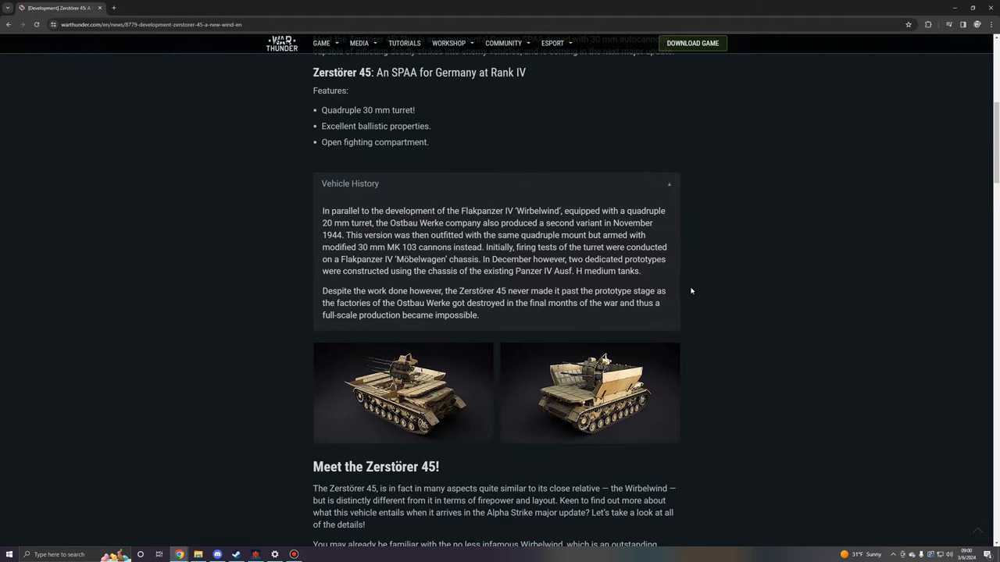
pyautogui.moveTo(641, 285)
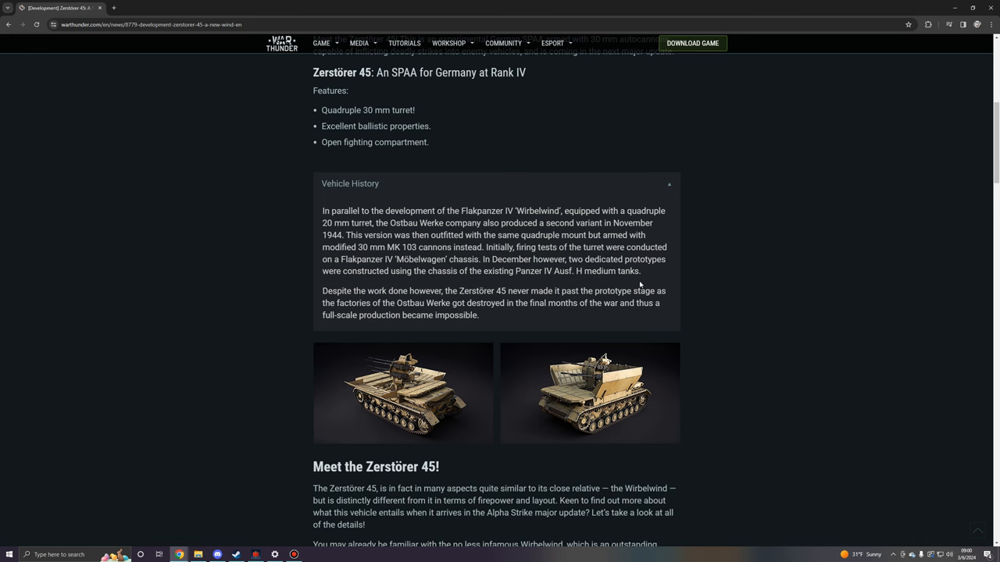
pyautogui.moveTo(818, 290)
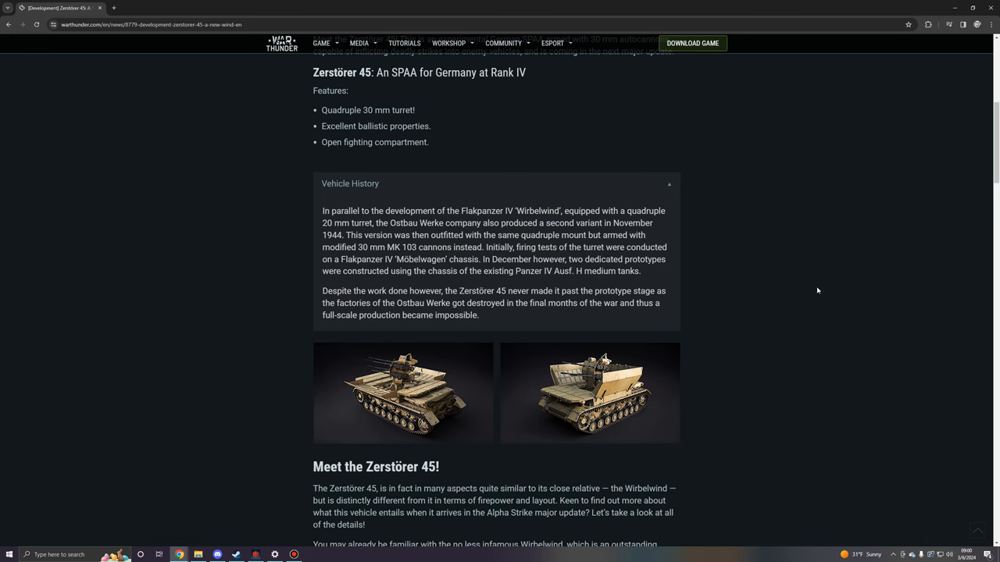
# Enlarge the first Zerstörer 45 screenshot and advance to image 2 of 2
pyautogui.click(402, 393)
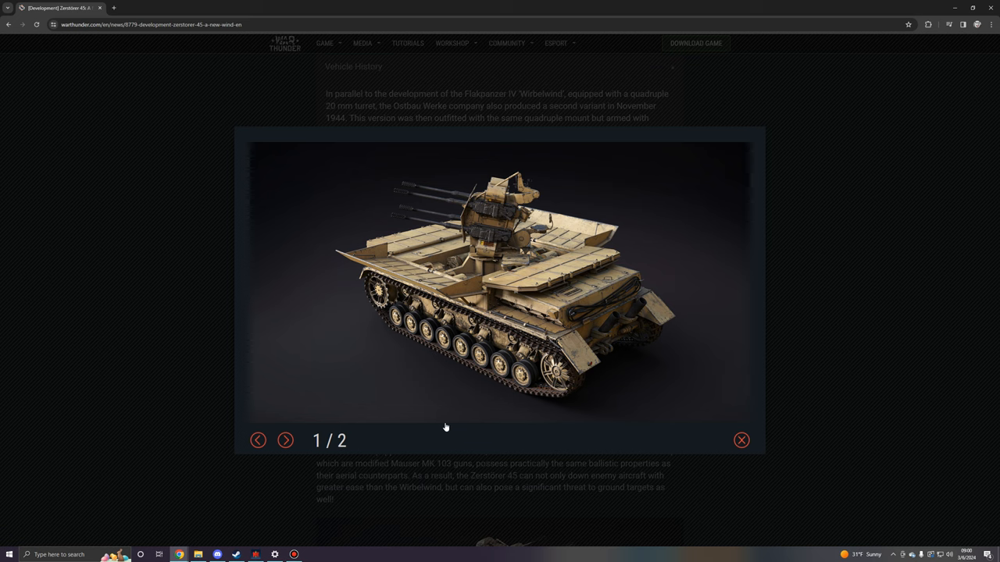
pyautogui.moveTo(411, 427)
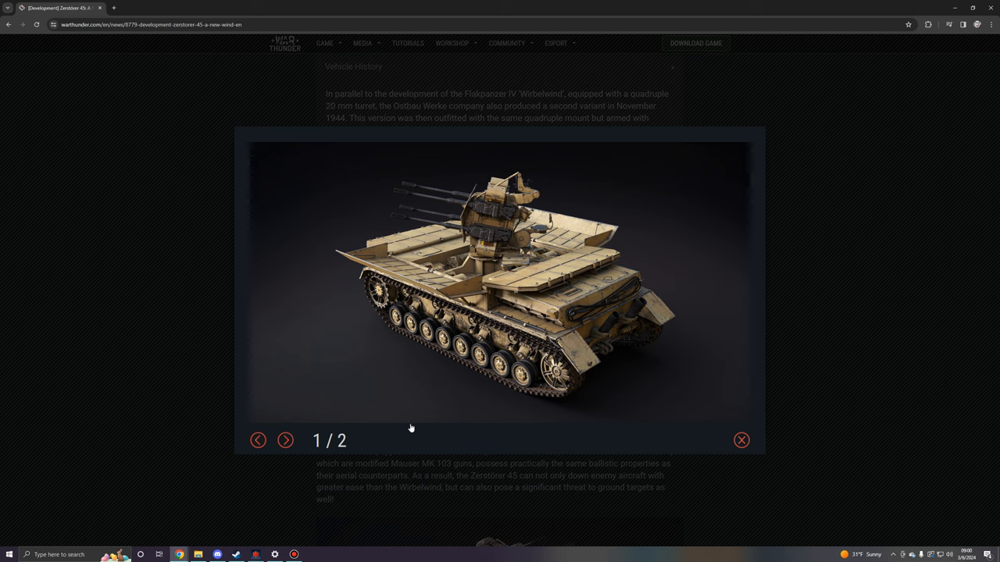
pyautogui.click(285, 440)
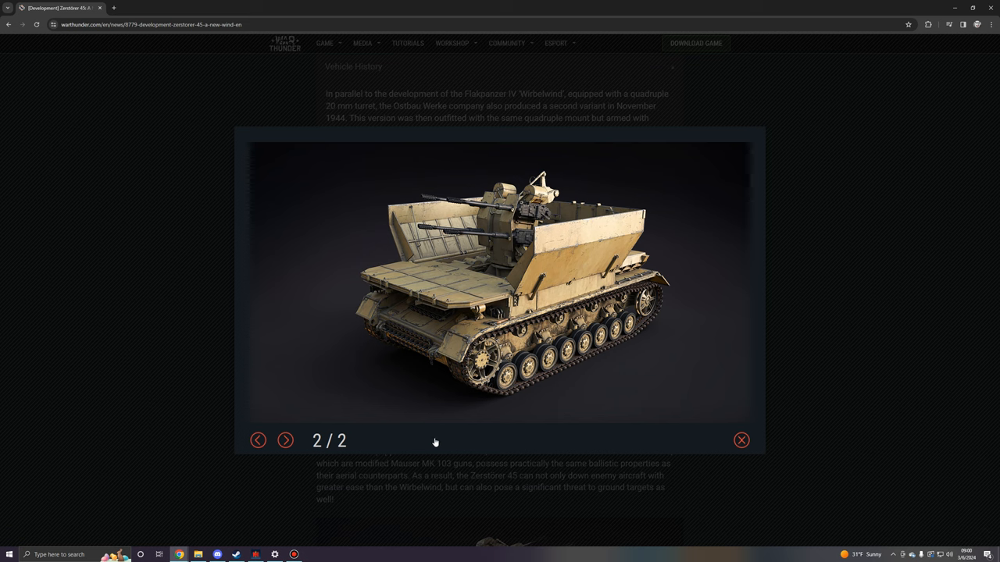
pyautogui.moveTo(468, 442)
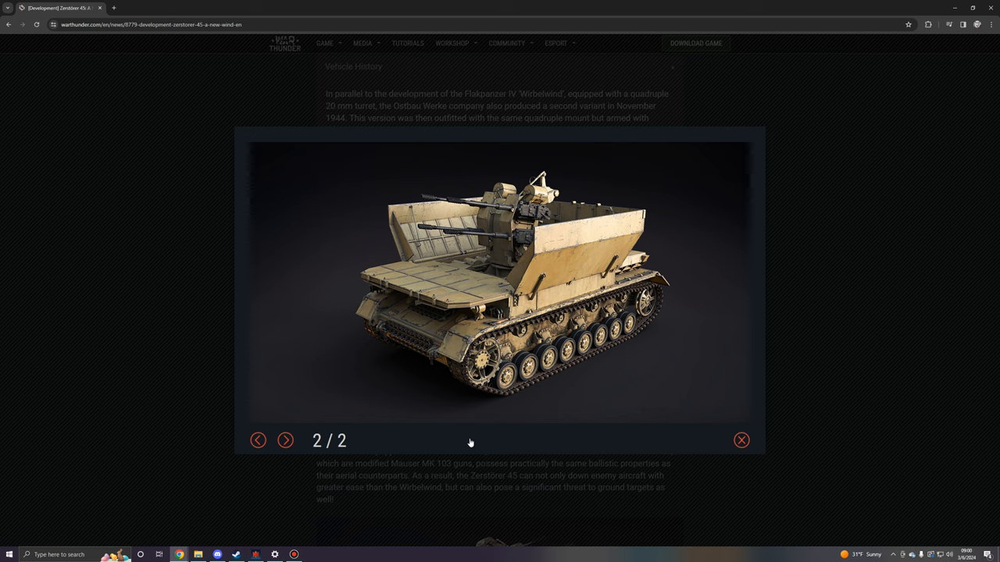
pyautogui.moveTo(791, 430)
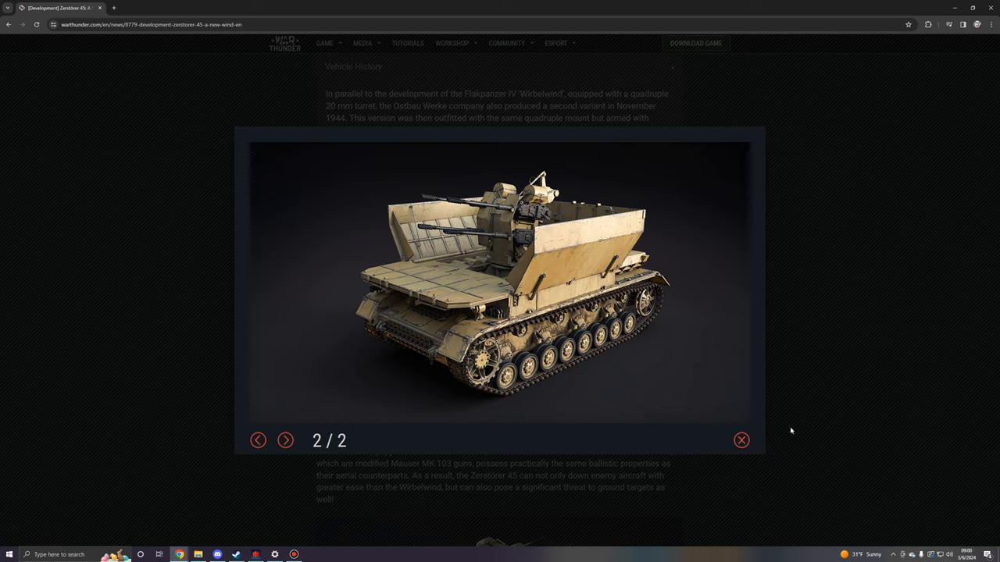
# Close the enlarged screenshot and scroll to the 'Meet the Zerstörer 45!' section and wallpaper render
pyautogui.click(740, 439)
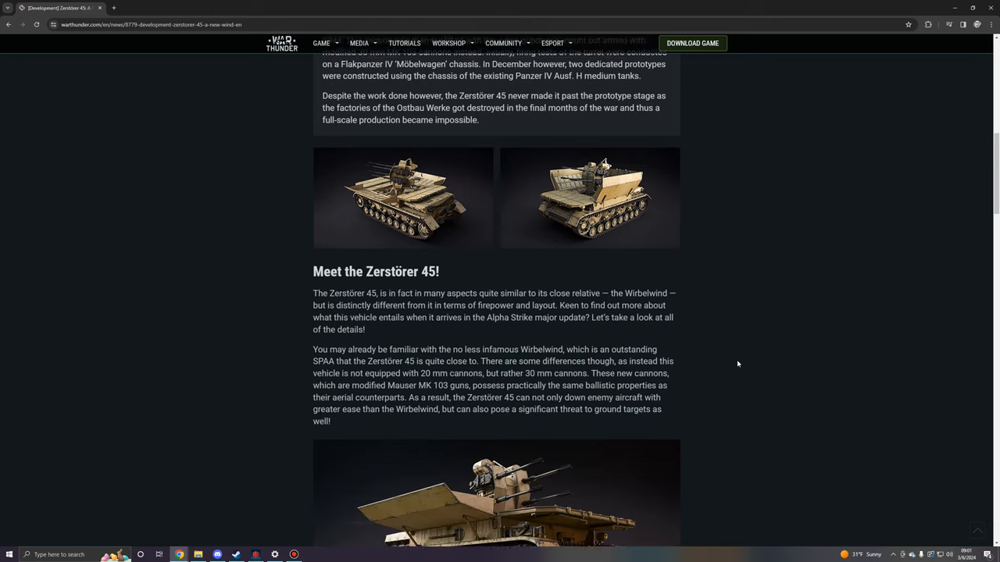
pyautogui.scroll(-3)
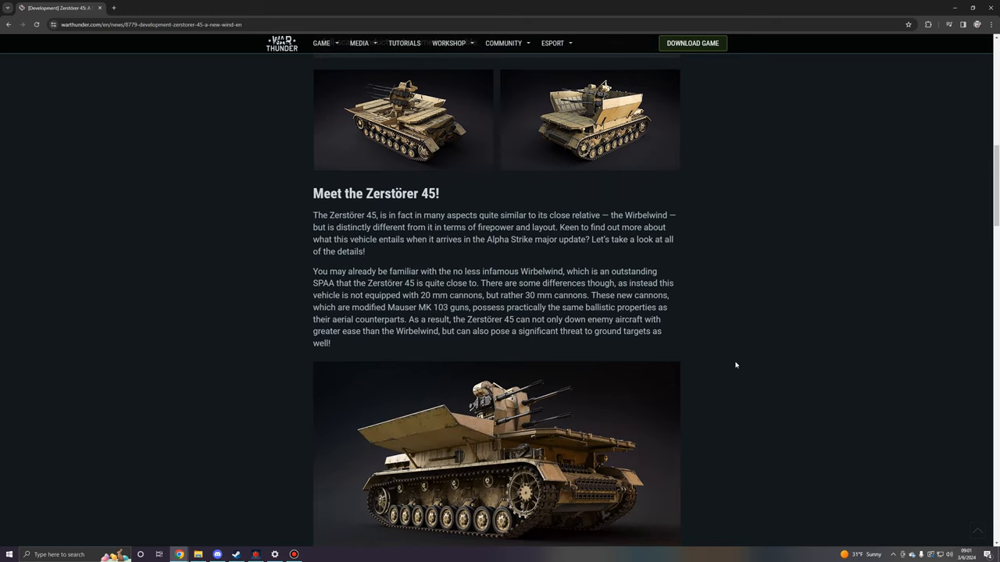
pyautogui.moveTo(737, 362)
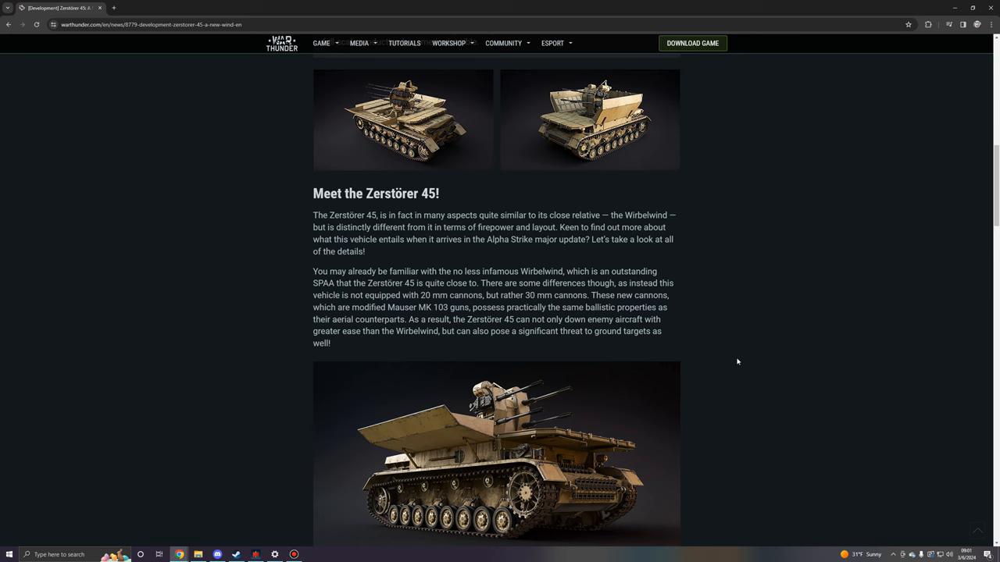
pyautogui.moveTo(311, 250)
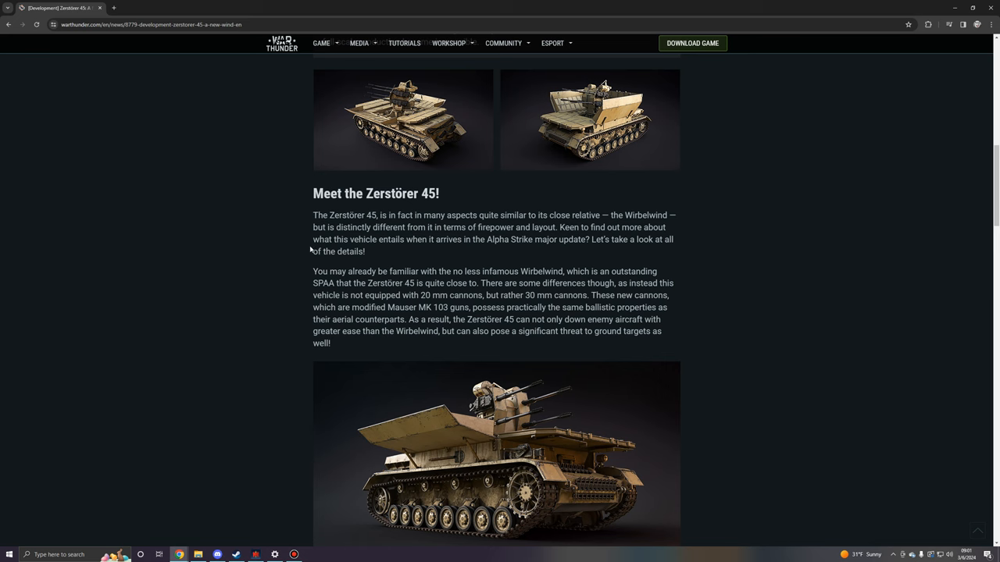
pyautogui.moveTo(288, 273)
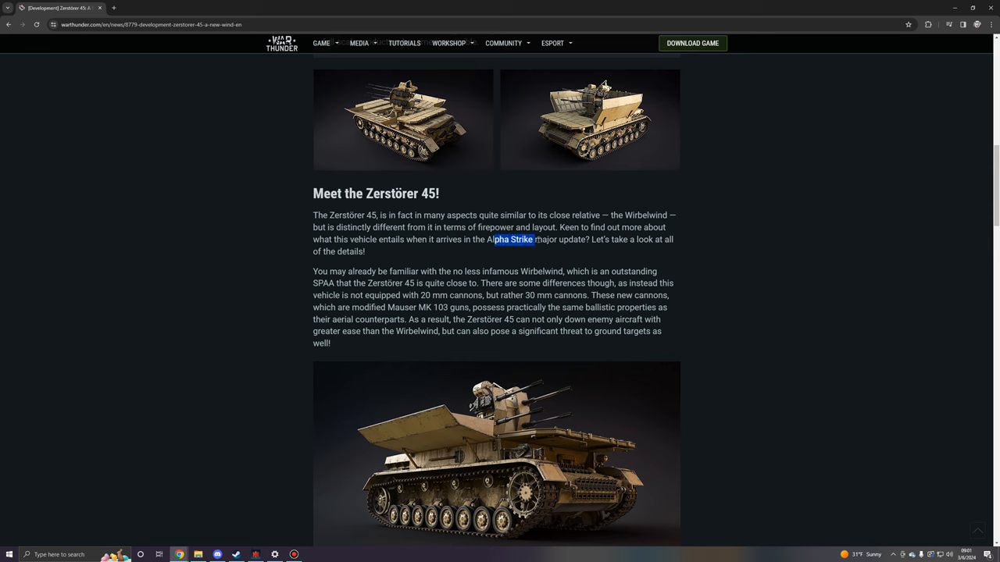
pyautogui.click(639, 248)
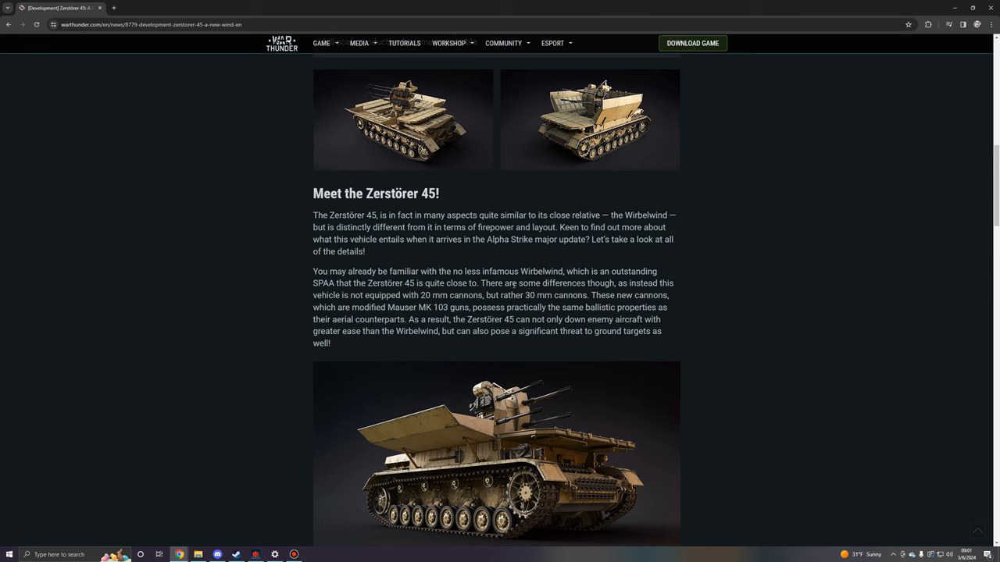
pyautogui.moveTo(661, 274)
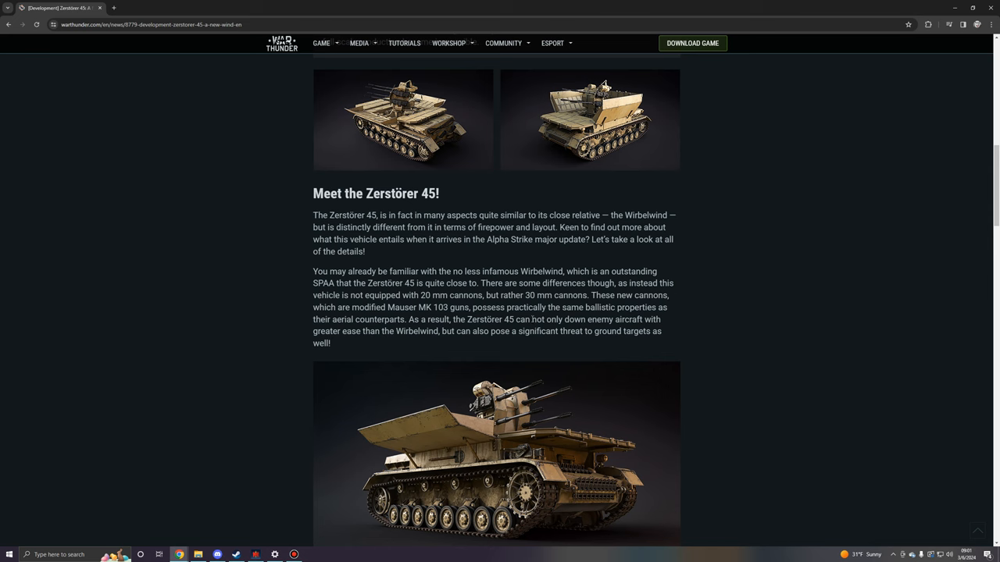
pyautogui.scroll(-3)
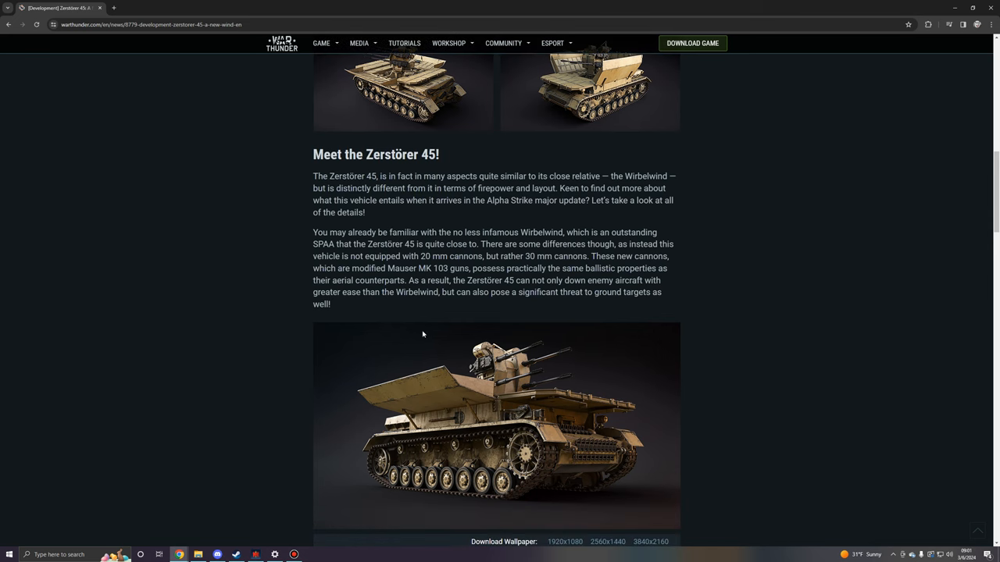
pyautogui.moveTo(347, 277)
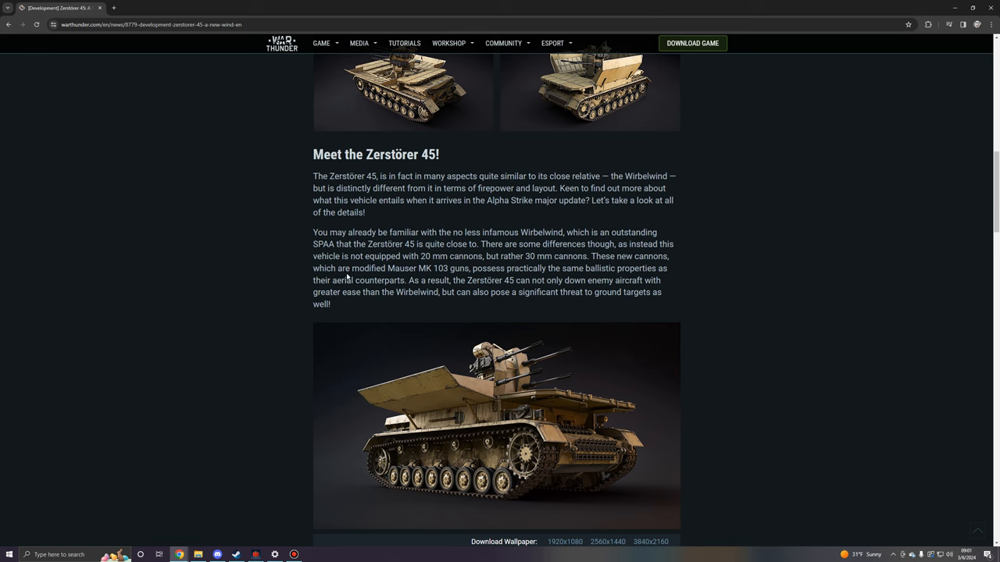
pyautogui.moveTo(461, 279)
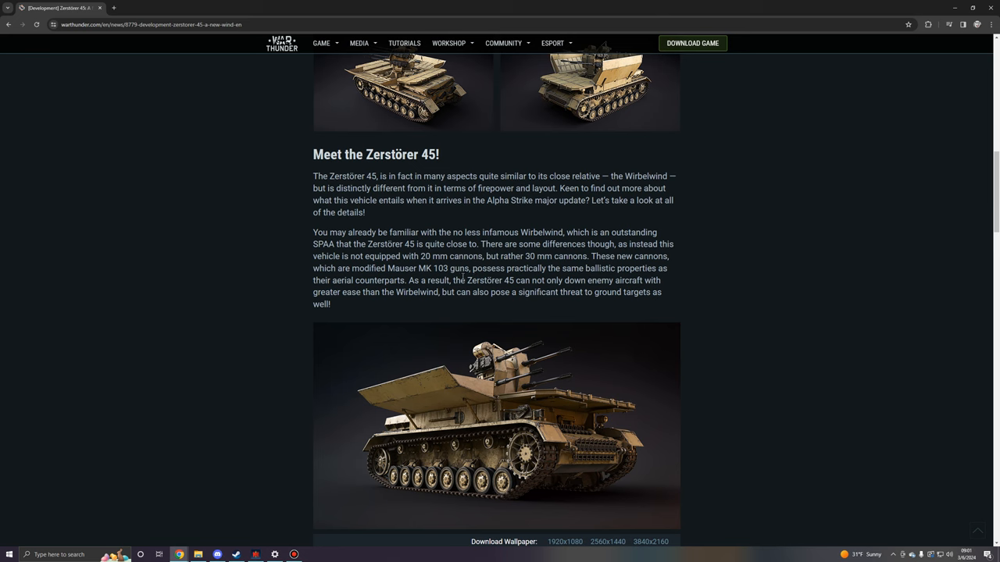
pyautogui.moveTo(380, 344)
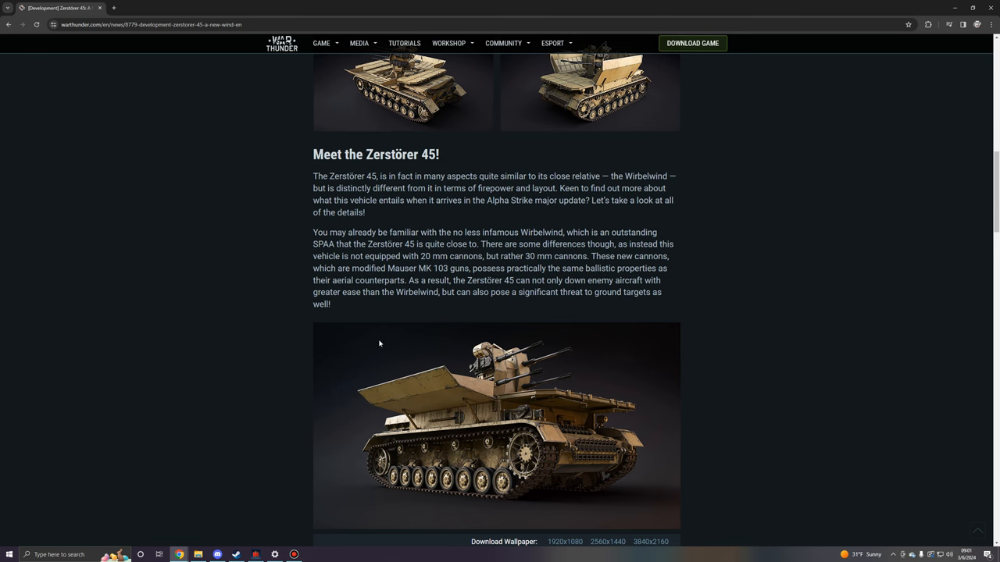
pyautogui.scroll(-3)
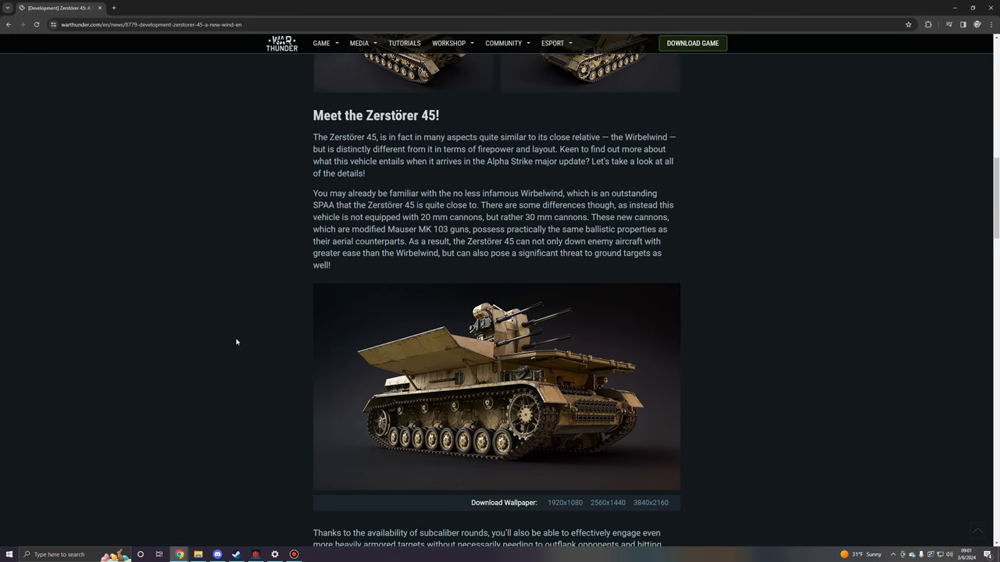
pyautogui.moveTo(551, 263)
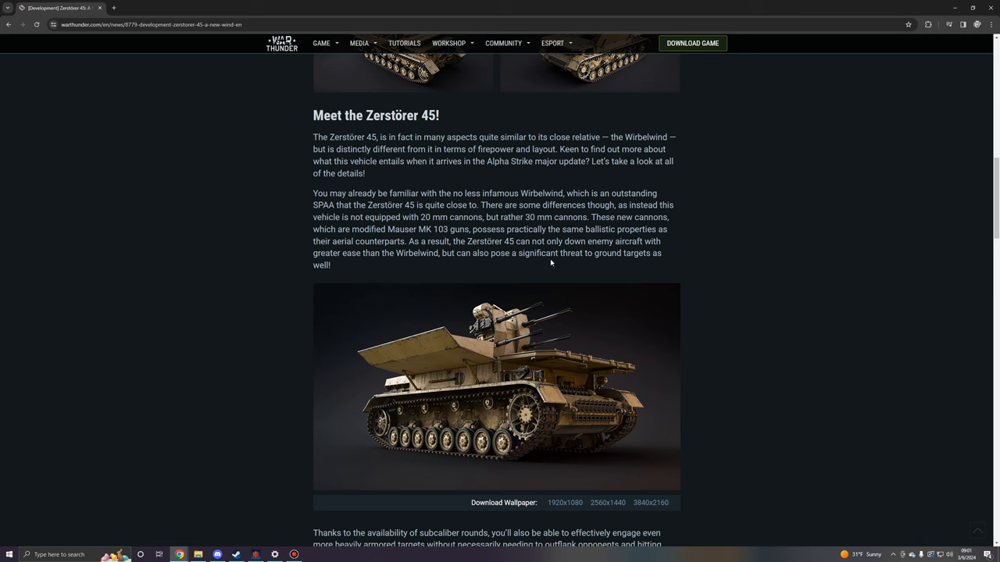
pyautogui.moveTo(646, 228)
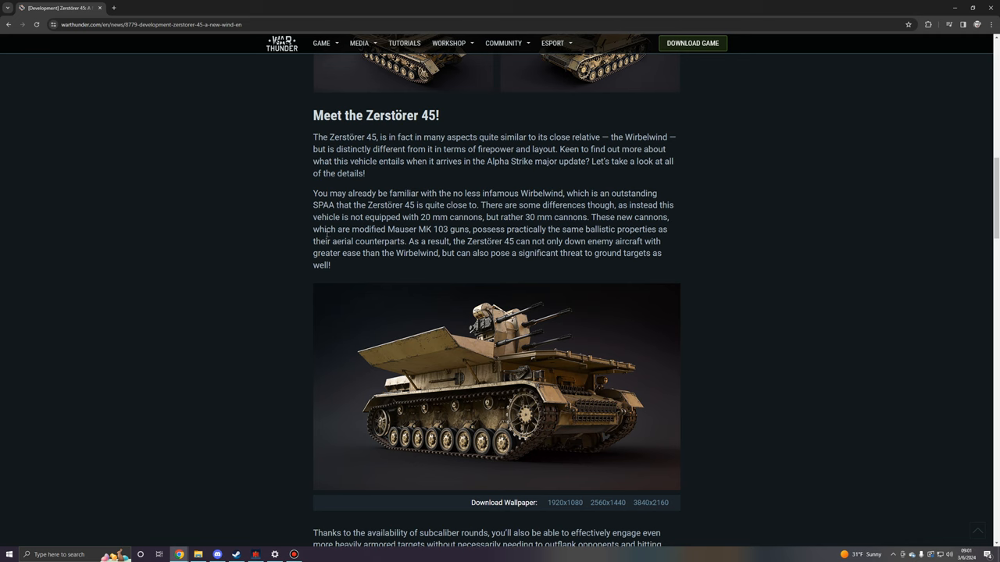
pyautogui.moveTo(741, 253)
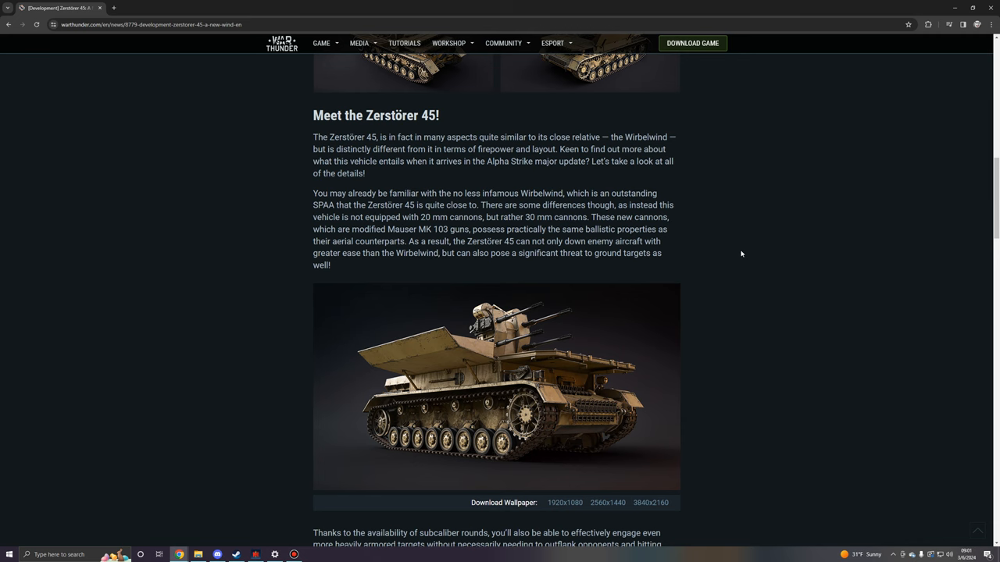
# Scroll past the first wallpaper to the subcaliber rounds and side skirts paragraphs
pyautogui.scroll(-3)
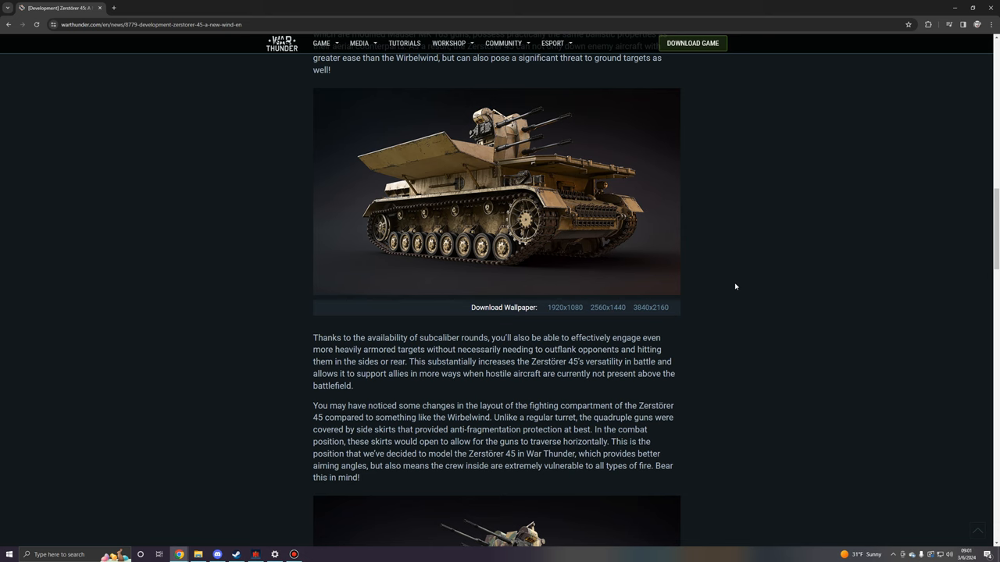
pyautogui.scroll(-3)
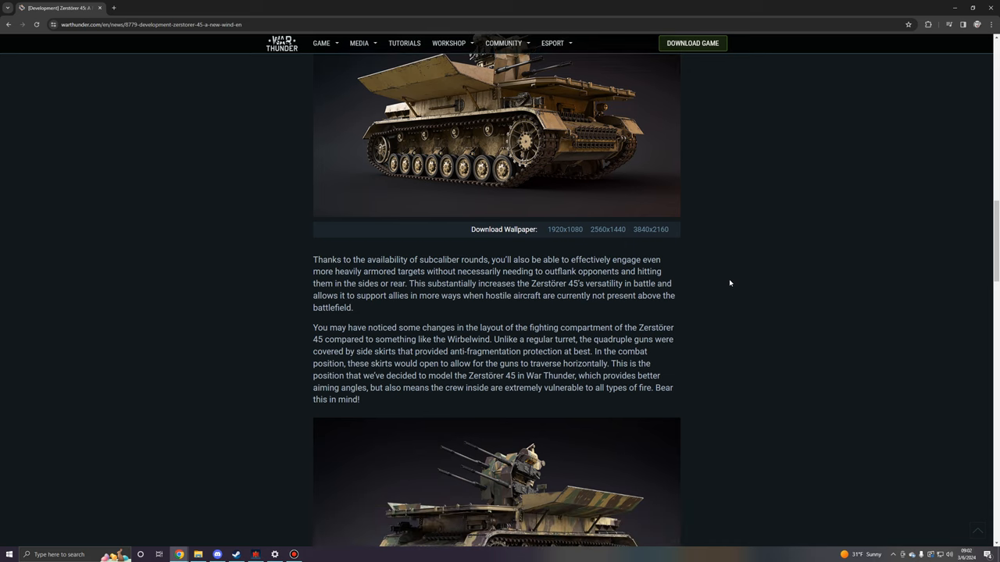
pyautogui.moveTo(725, 282)
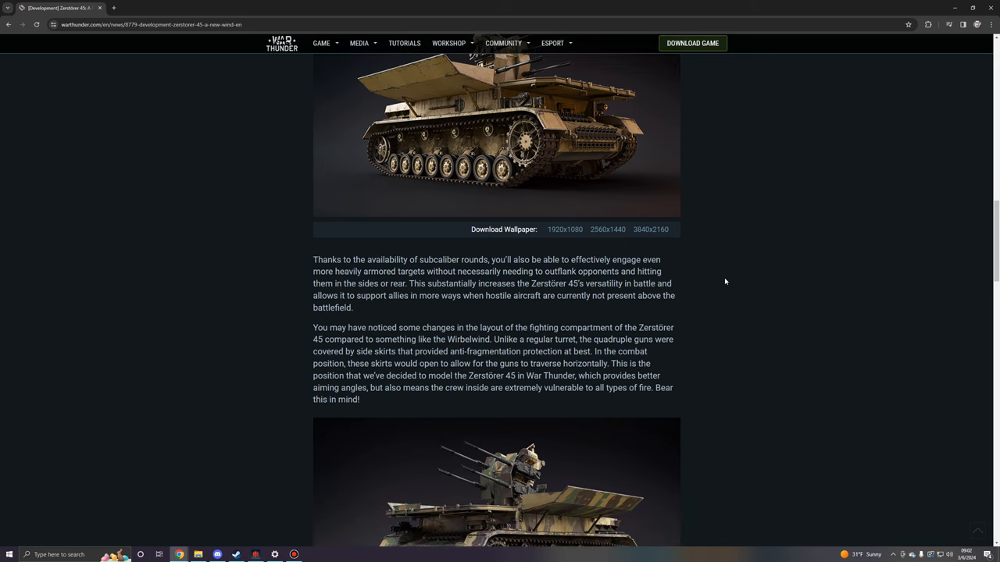
pyautogui.moveTo(181, 268)
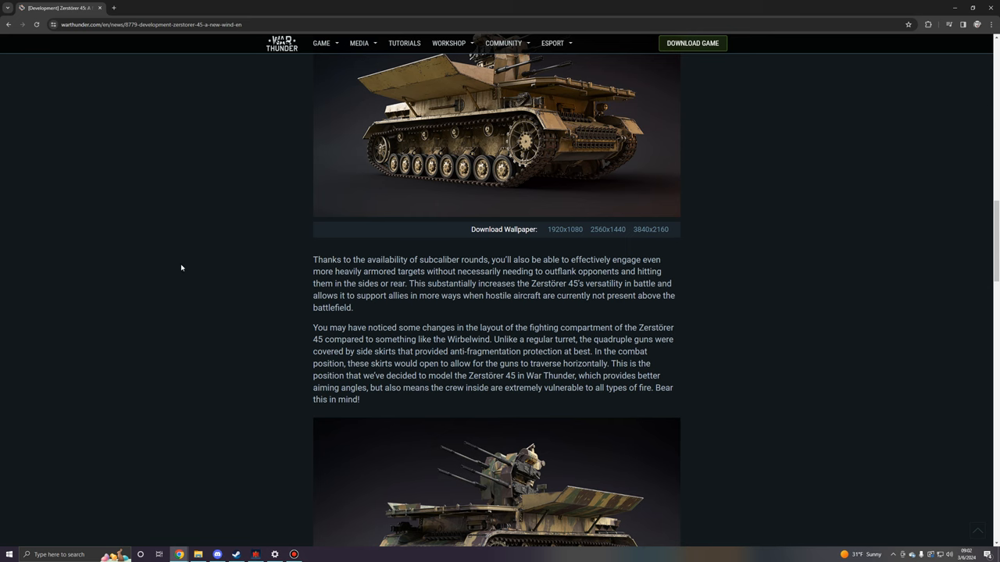
pyautogui.scroll(-3)
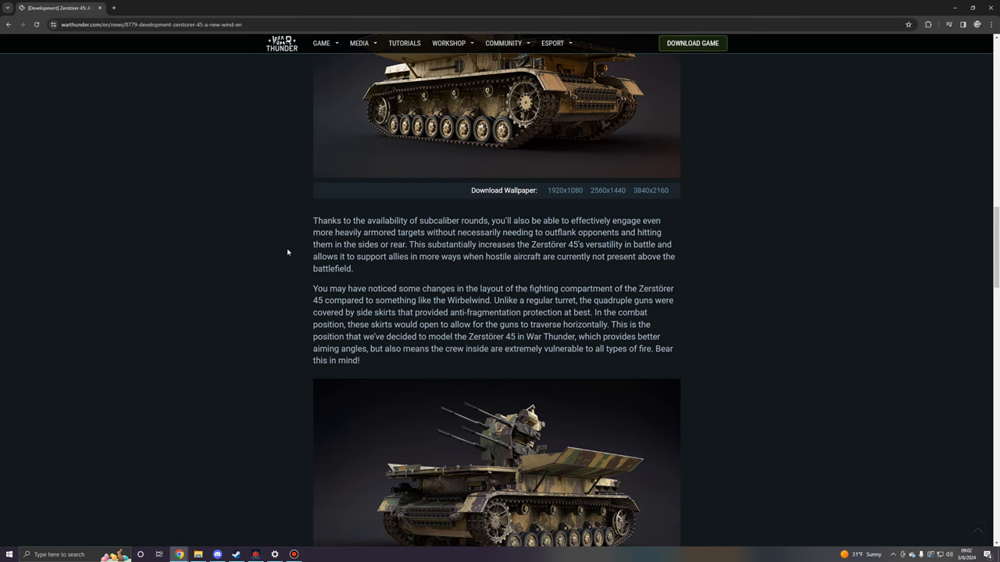
pyautogui.scroll(-3)
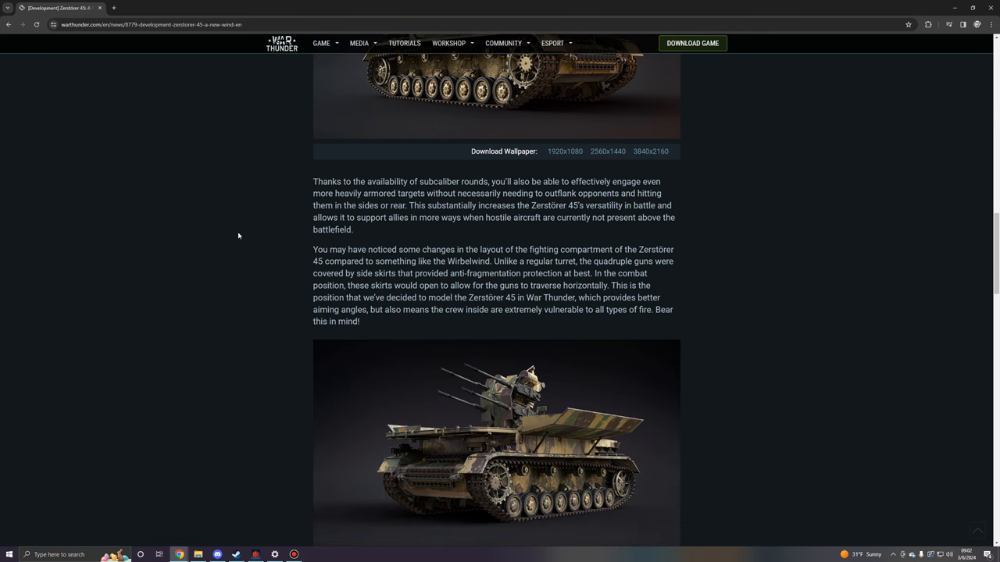
pyautogui.moveTo(228, 236)
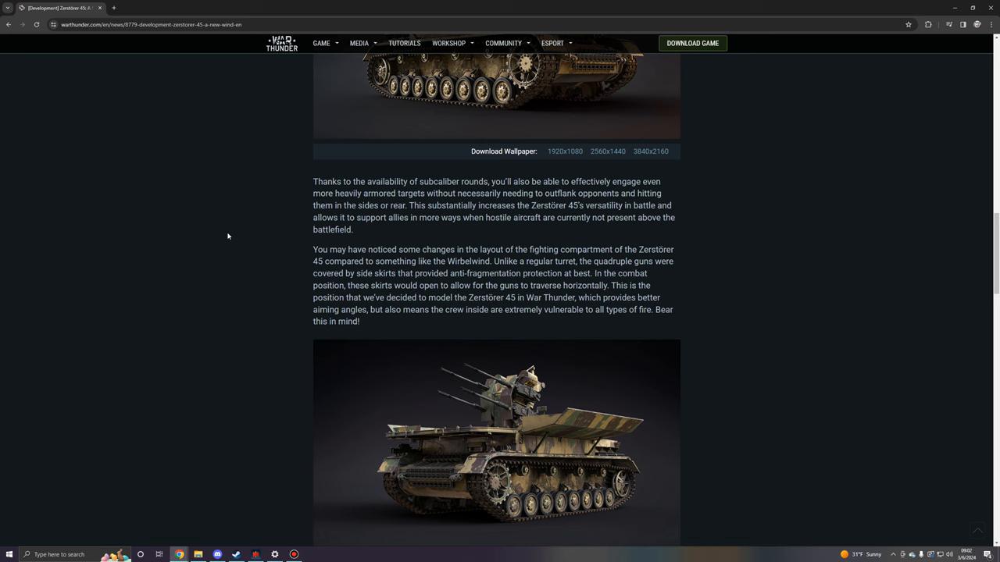
pyautogui.moveTo(467, 258)
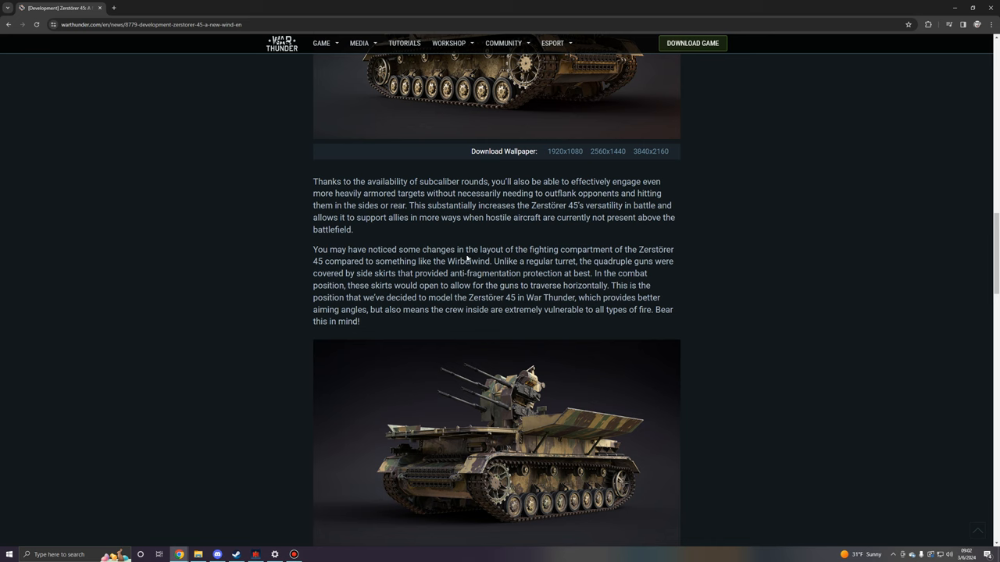
pyautogui.moveTo(726, 294)
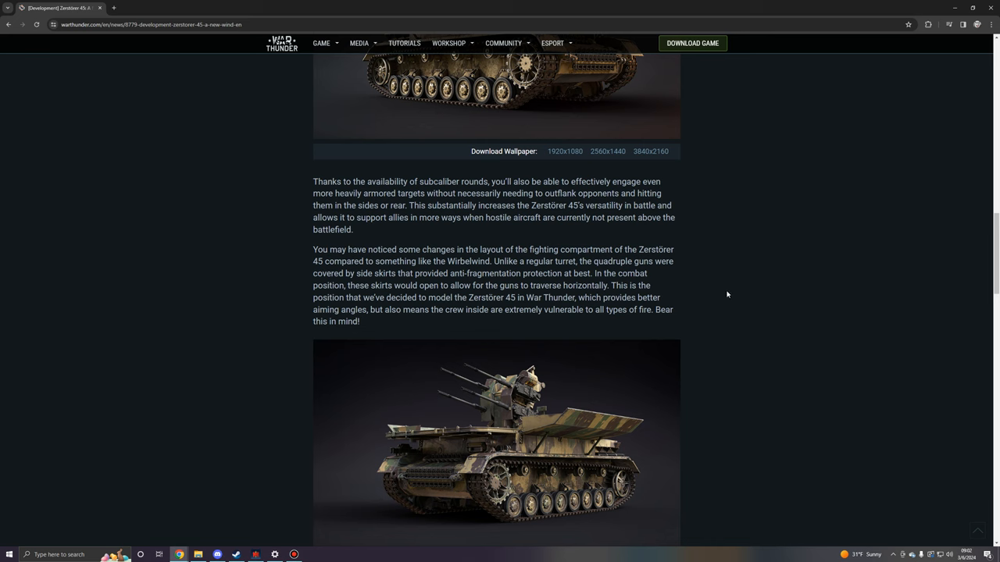
pyautogui.moveTo(685, 282)
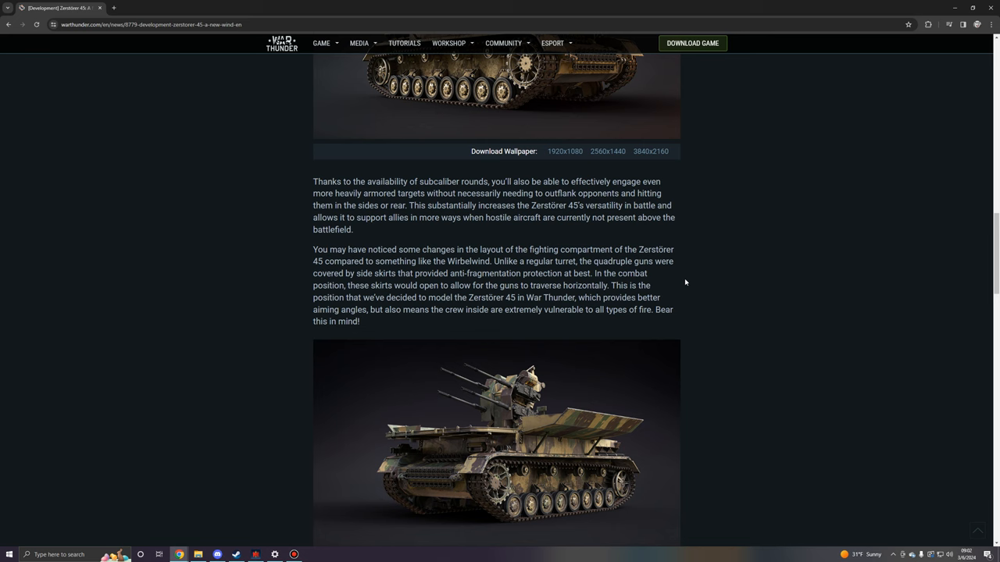
pyautogui.moveTo(449, 328)
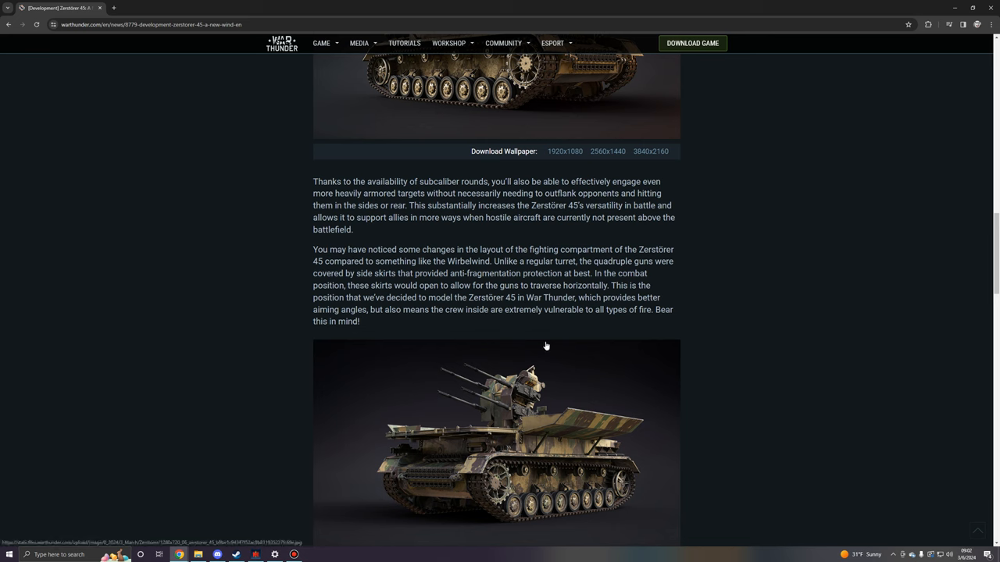
pyautogui.moveTo(671, 297)
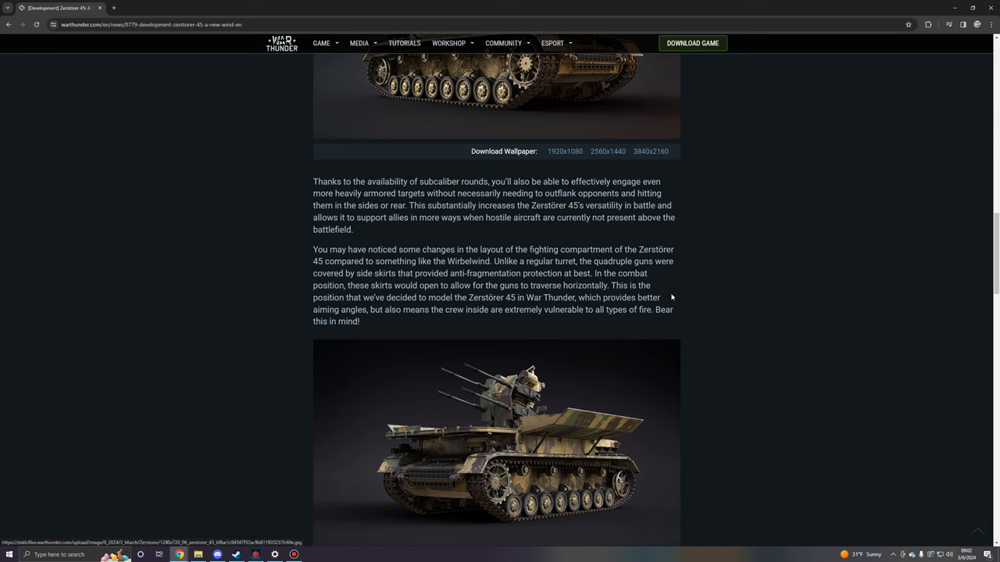
pyautogui.moveTo(426, 307)
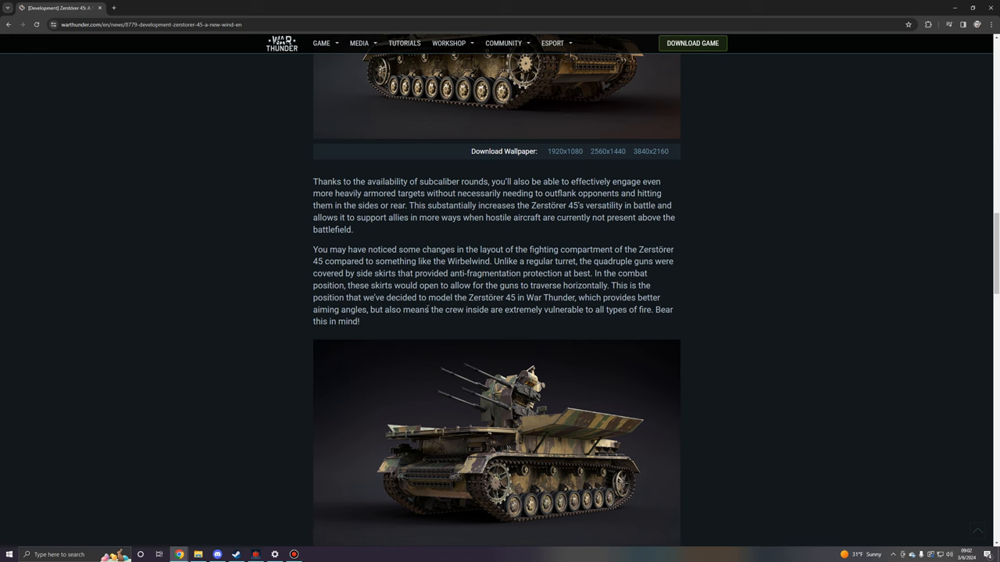
pyautogui.moveTo(382, 328)
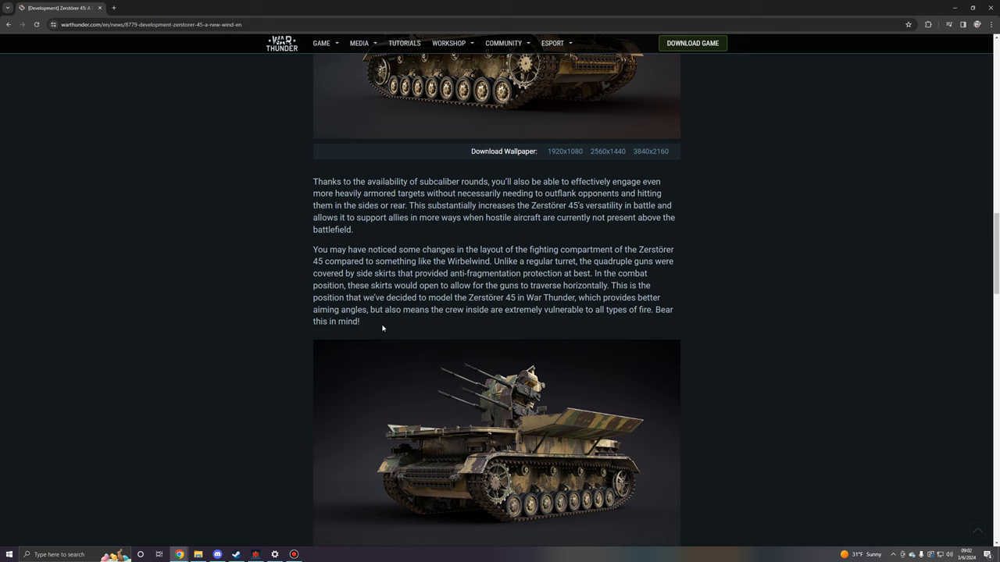
pyautogui.moveTo(476, 327)
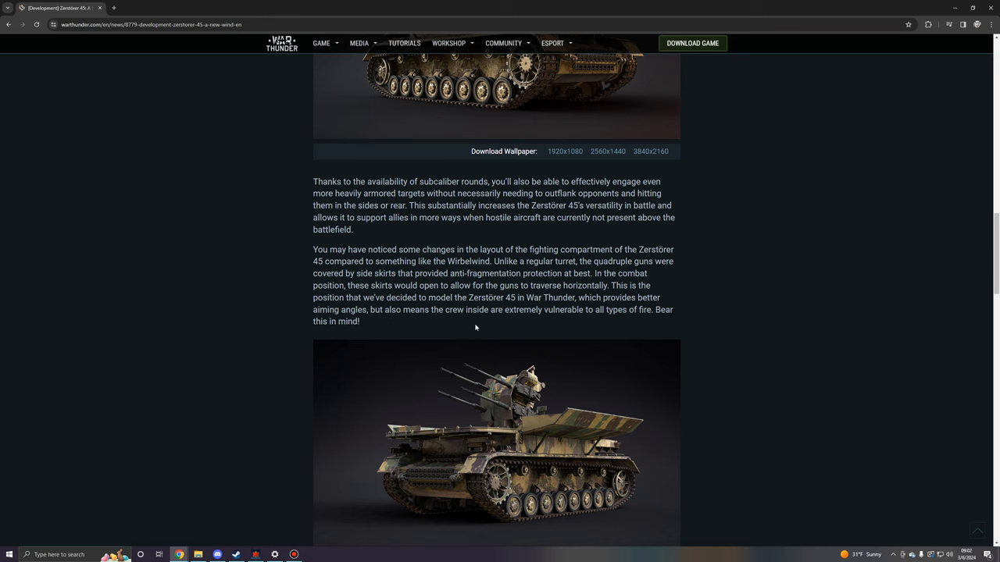
pyautogui.moveTo(757, 231)
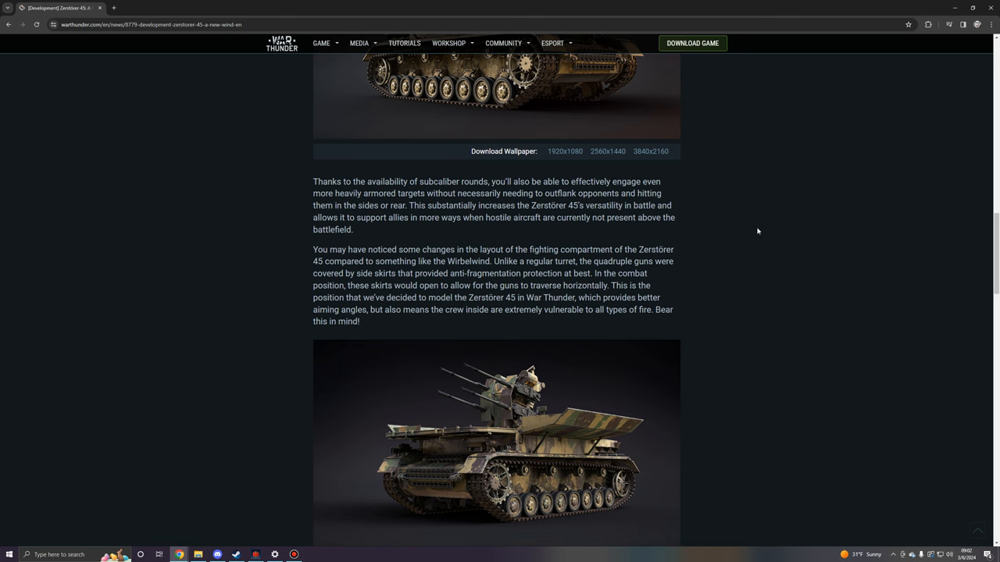
pyautogui.scroll(-3)
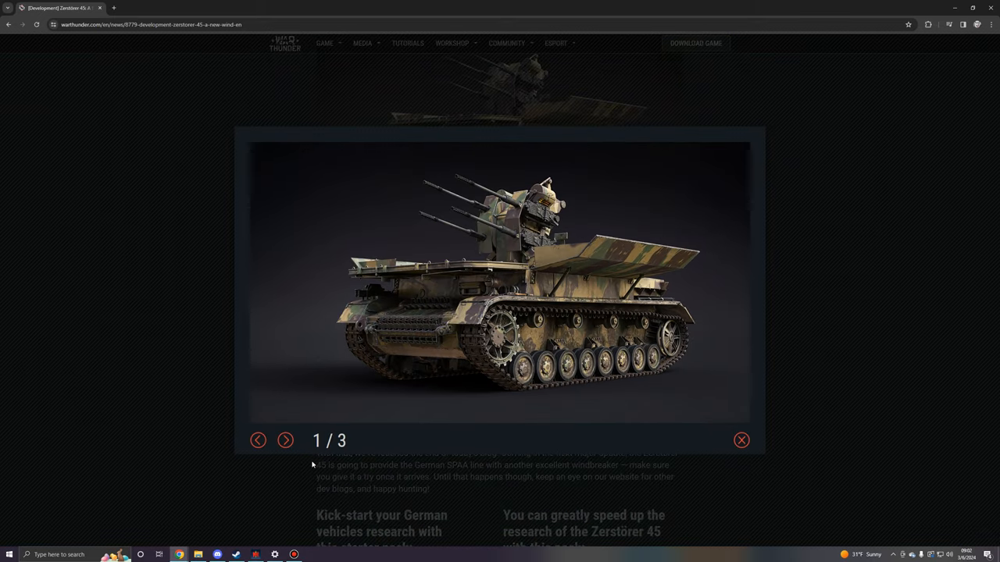
# Cycle the enlarged gallery through its second and third images, then close it
pyautogui.click(285, 441)
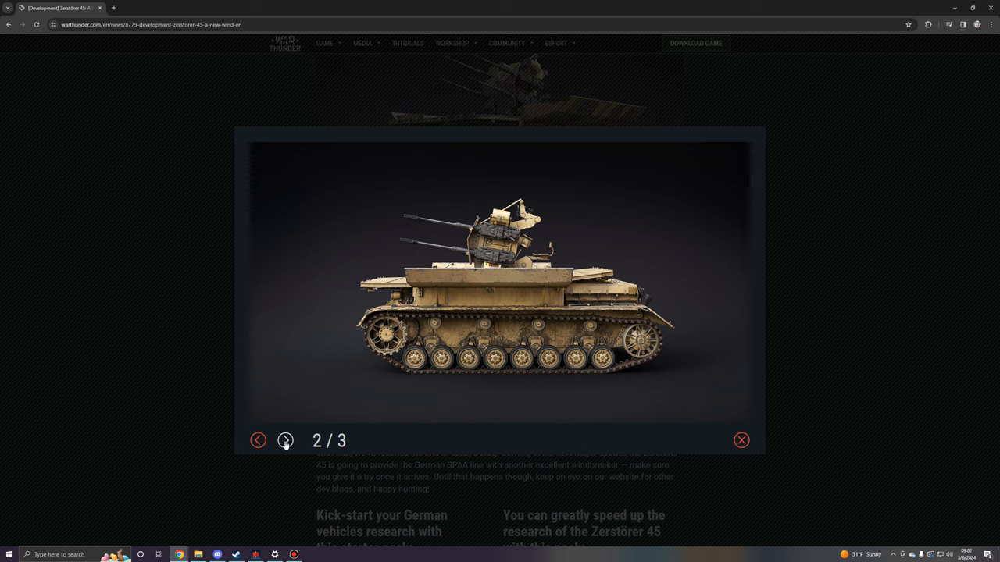
pyautogui.click(285, 440)
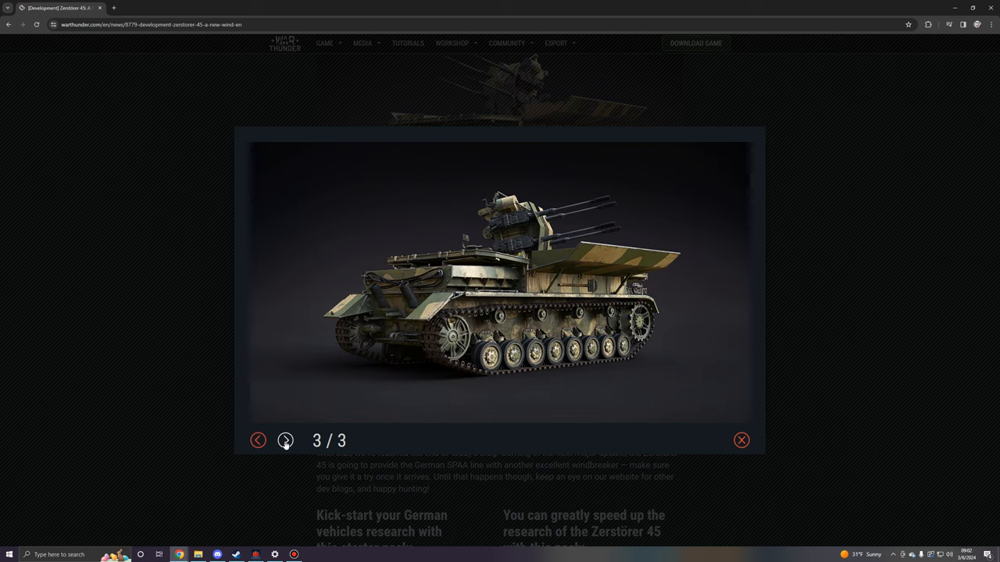
pyautogui.moveTo(895, 303)
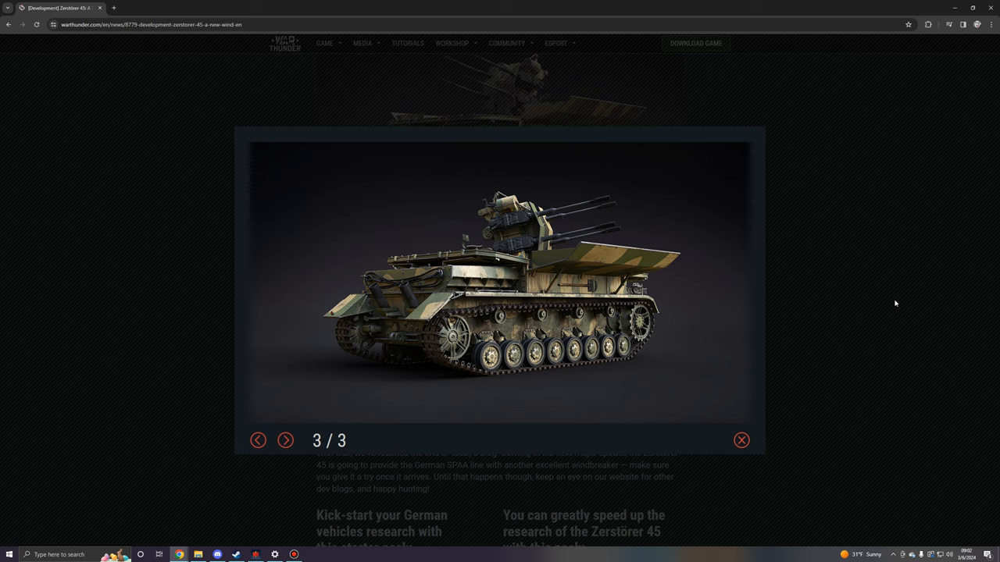
pyautogui.click(741, 440)
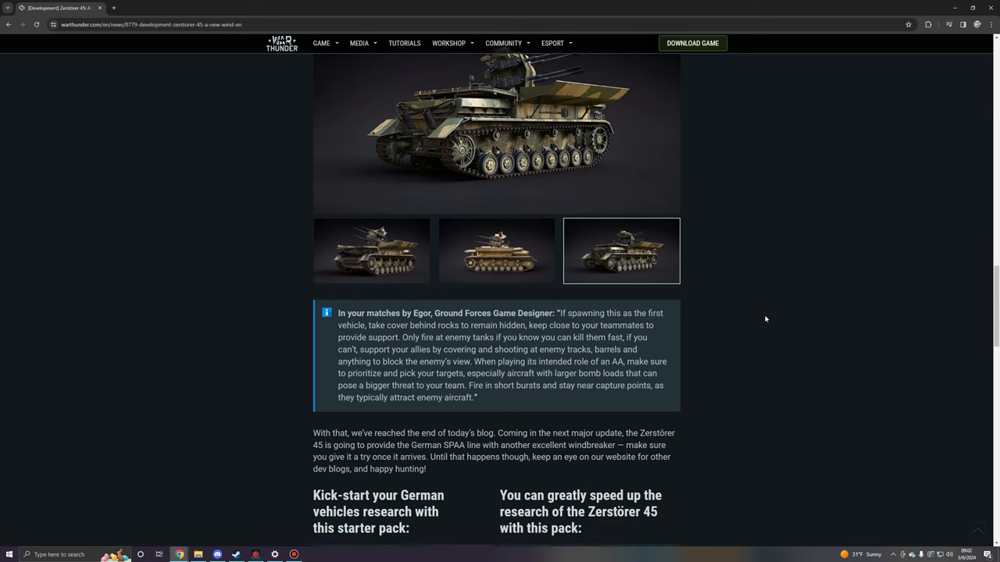
# Reopen the third gallery image, advance to the next render, and close the lightbox
pyautogui.scroll(-3)
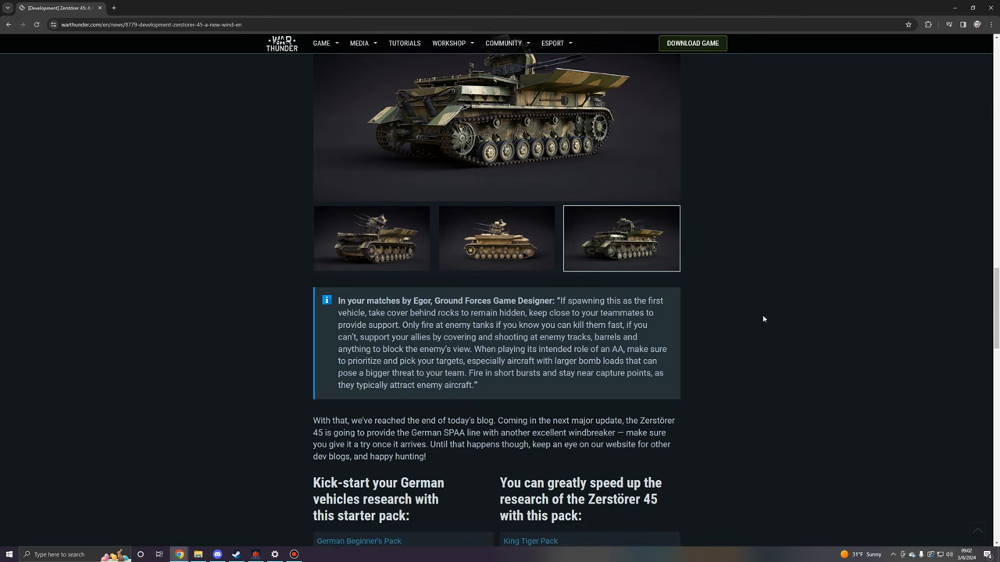
pyautogui.scroll(3)
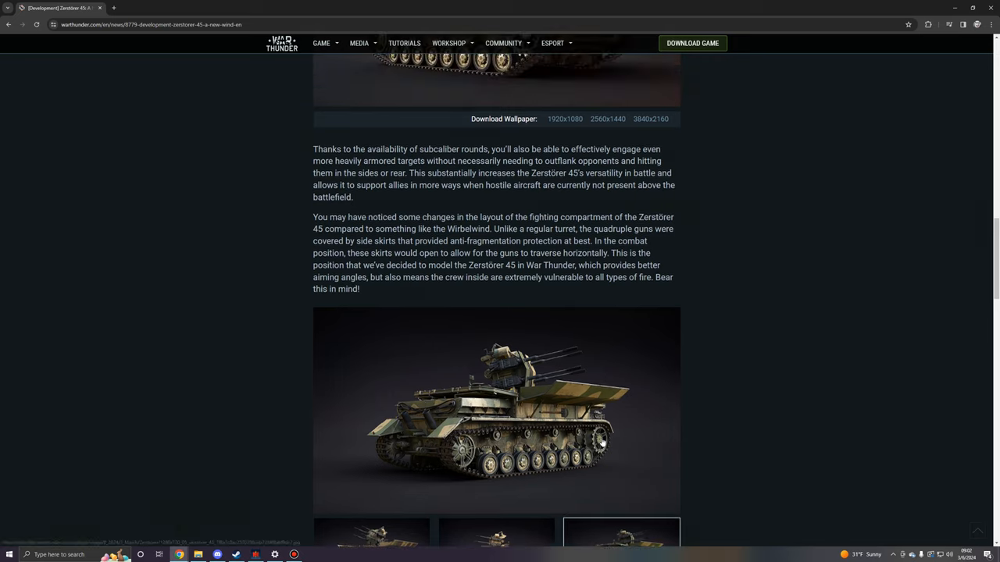
pyautogui.click(496, 410)
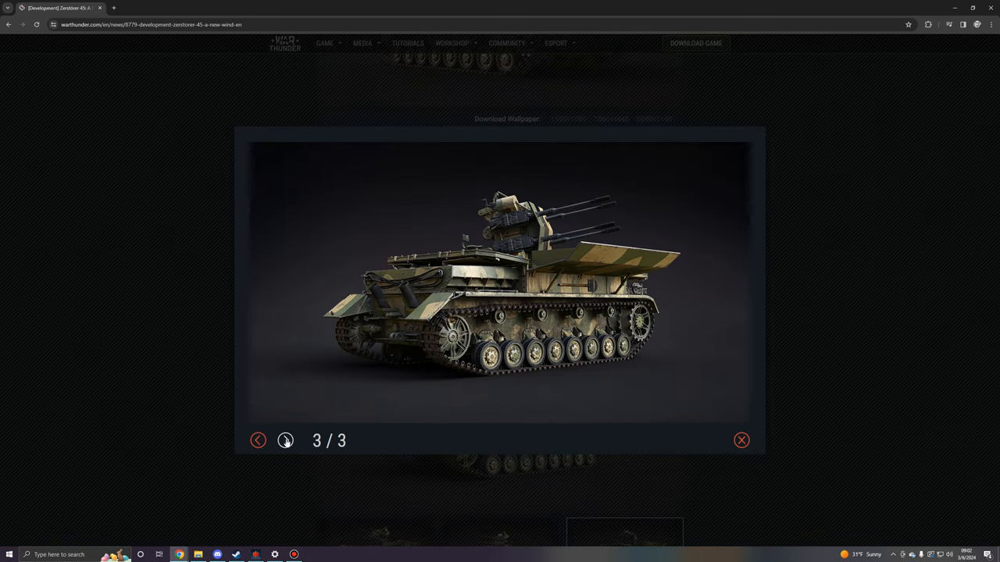
pyautogui.click(285, 441)
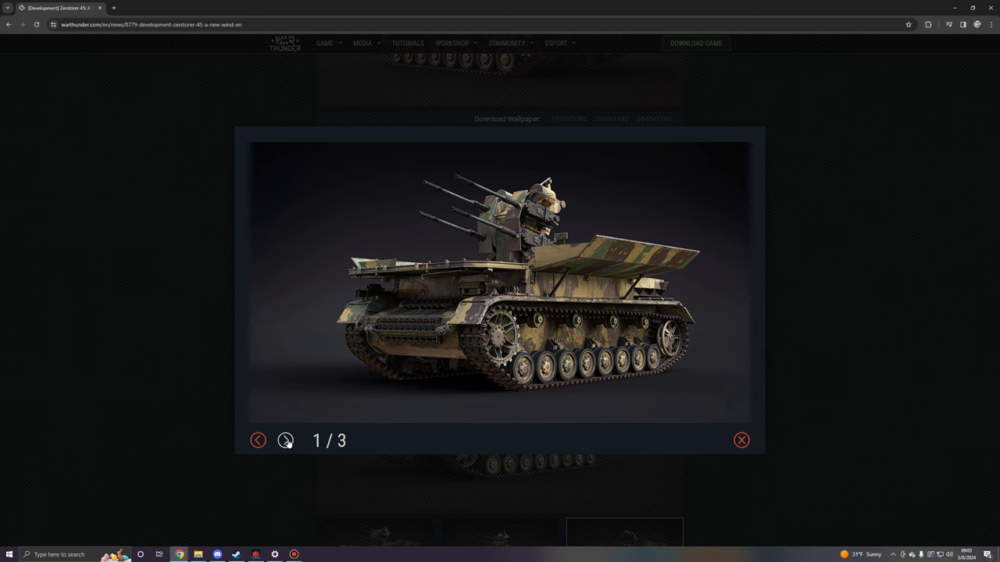
pyautogui.moveTo(286, 441)
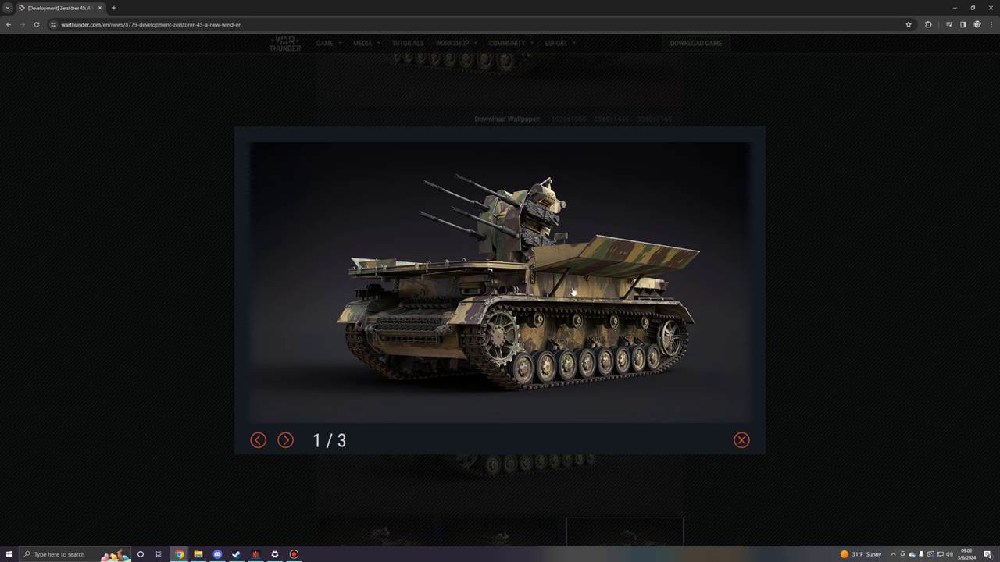
pyautogui.moveTo(490, 220)
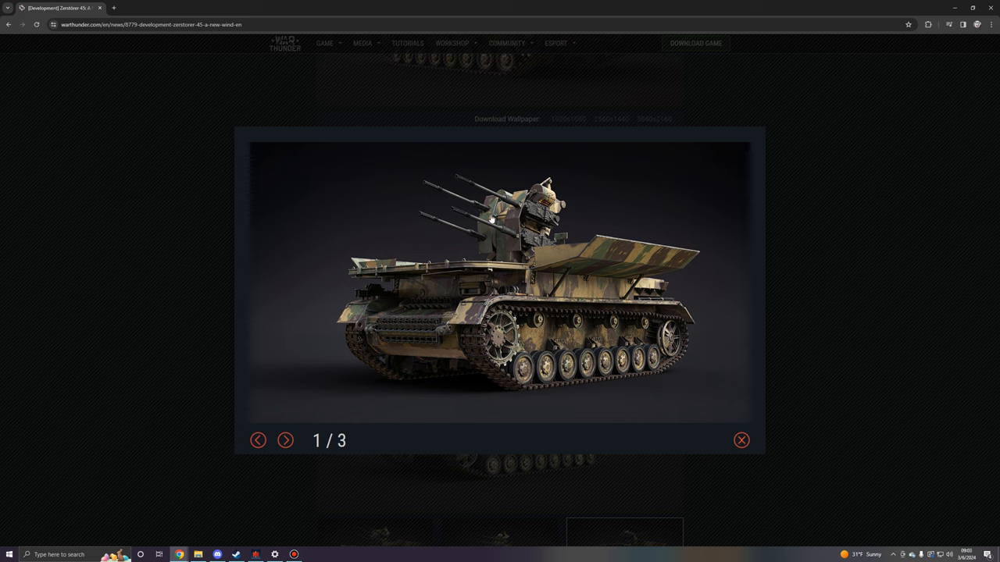
pyautogui.moveTo(627, 451)
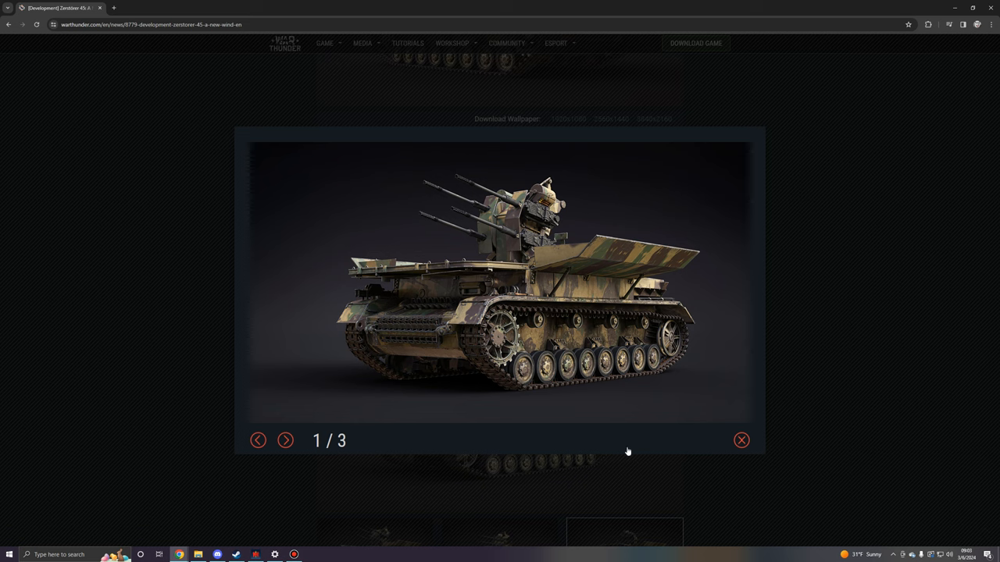
pyautogui.moveTo(617, 443)
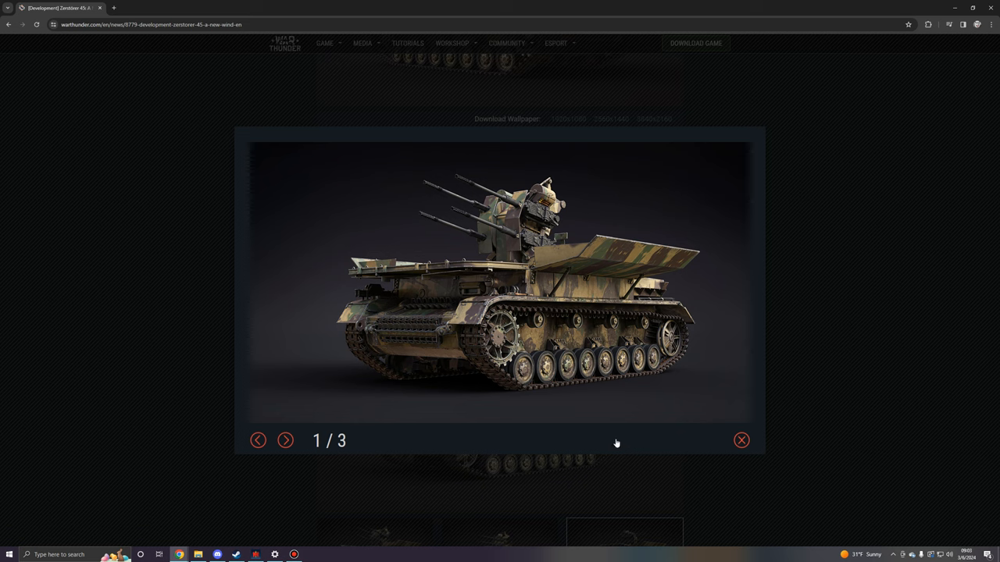
pyautogui.moveTo(590, 435)
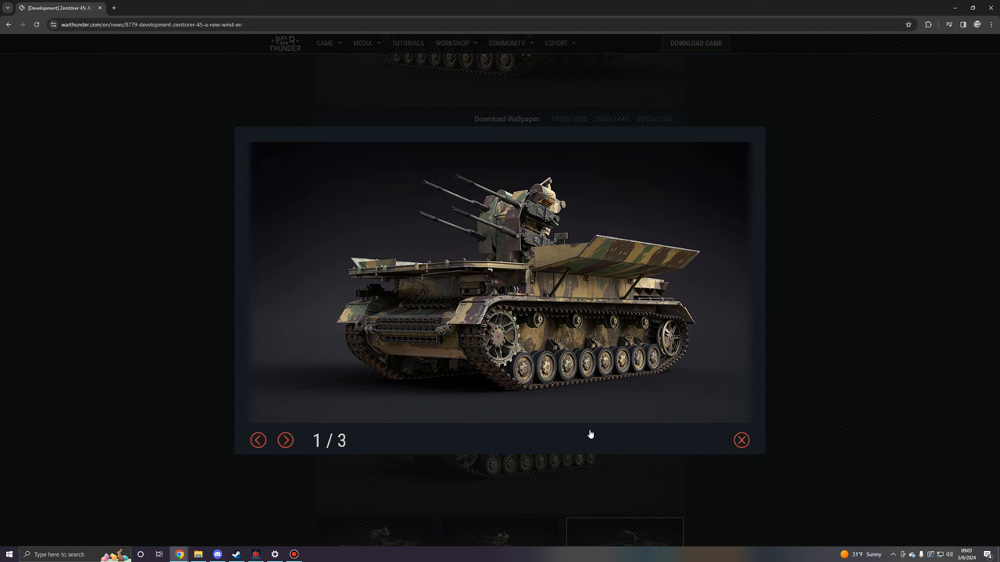
pyautogui.click(741, 440)
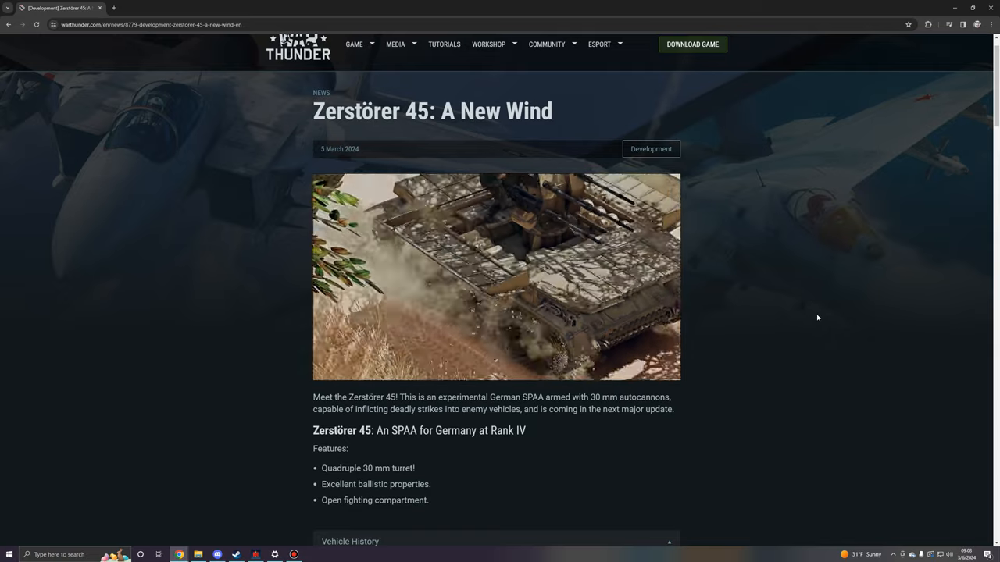
# Scroll down the article again toward the Vehicle History section
pyautogui.scroll(-3)
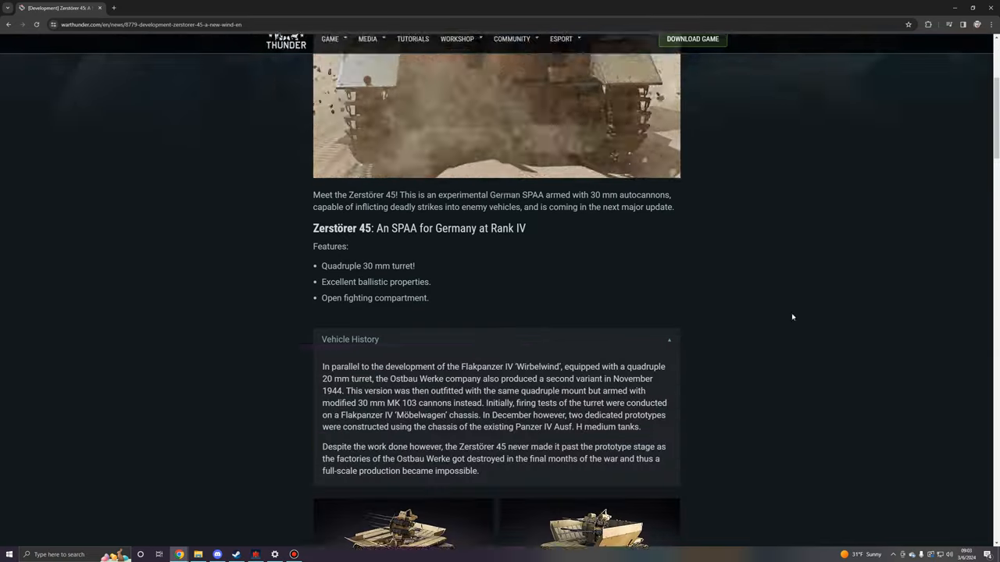
pyautogui.scroll(-3)
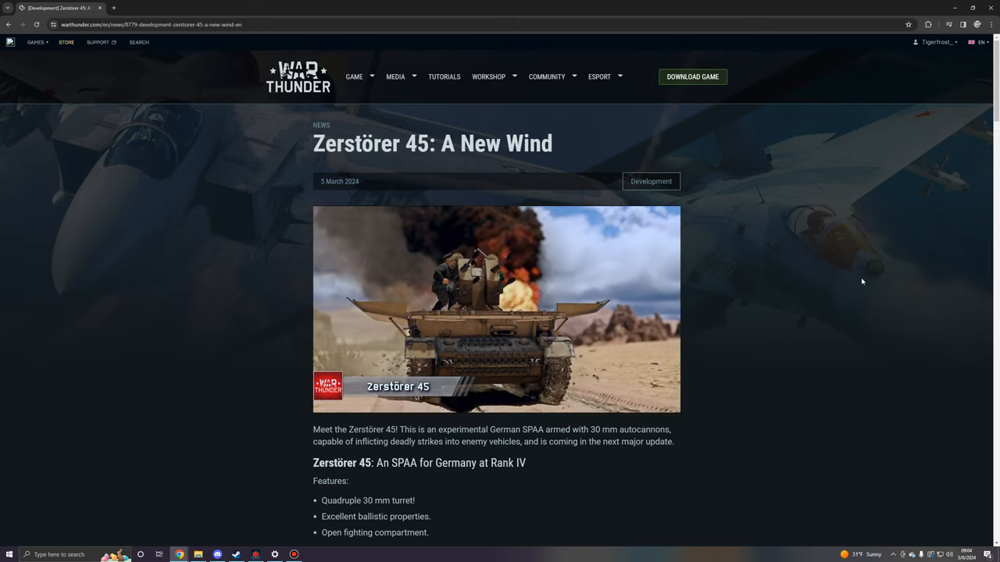
# Scroll past the store packs and Read more cards to the 20 reader comments
pyautogui.scroll(-3)
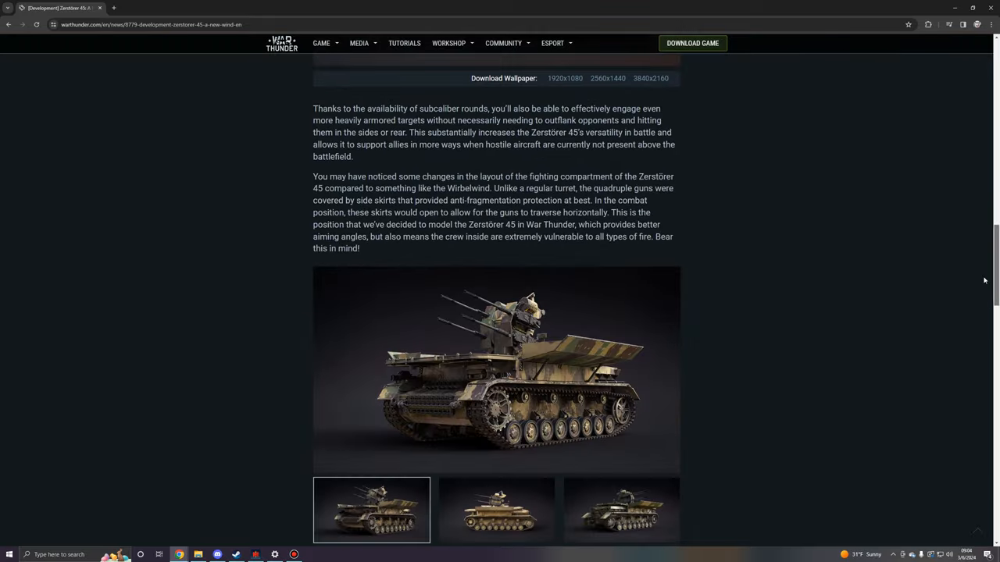
pyautogui.scroll(-3)
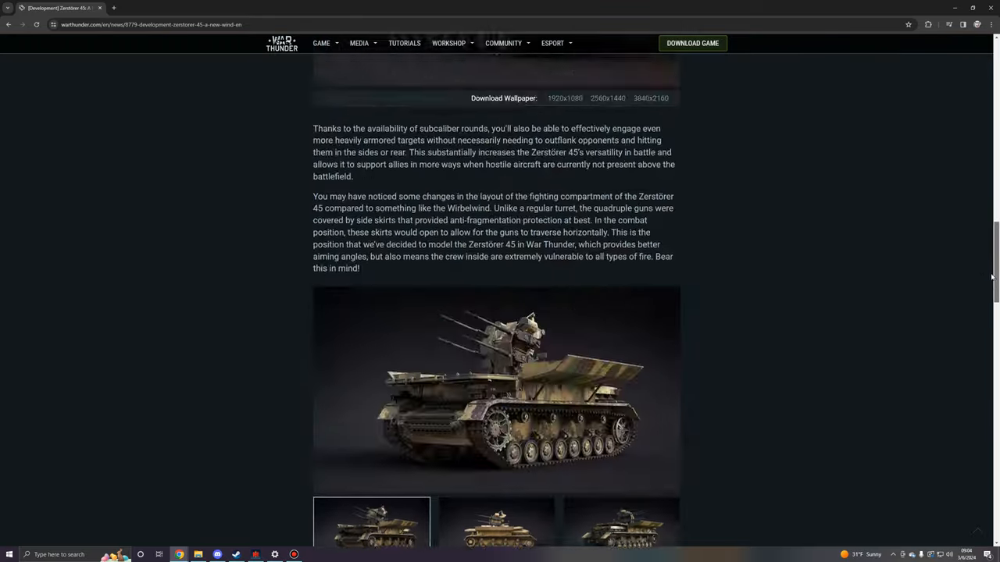
pyautogui.scroll(3)
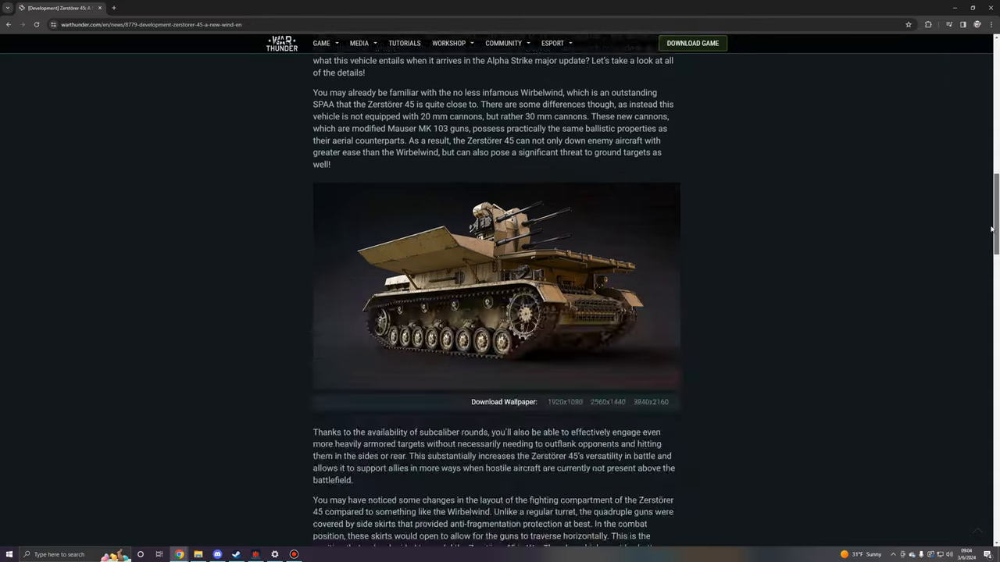
pyautogui.scroll(-3)
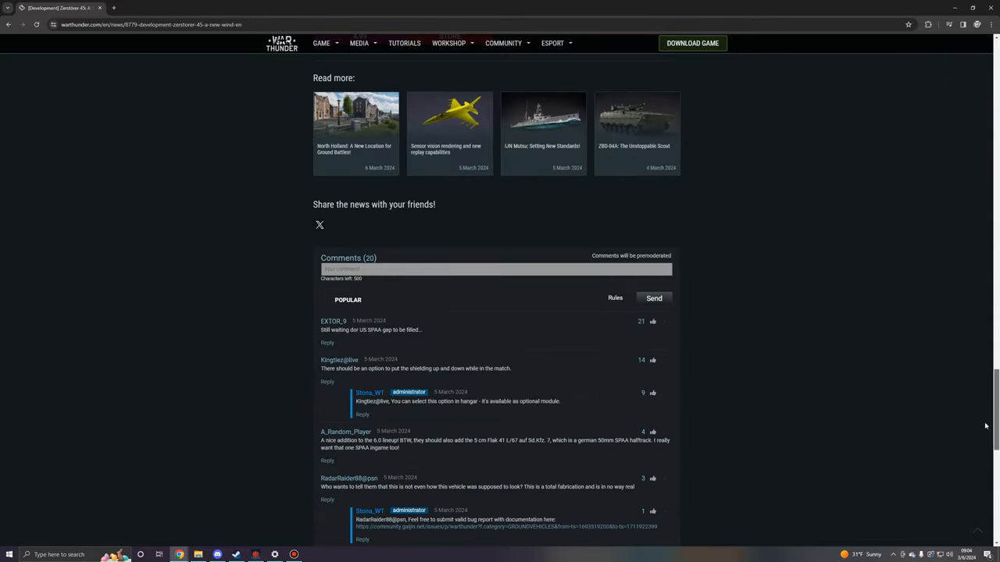
pyautogui.scroll(3)
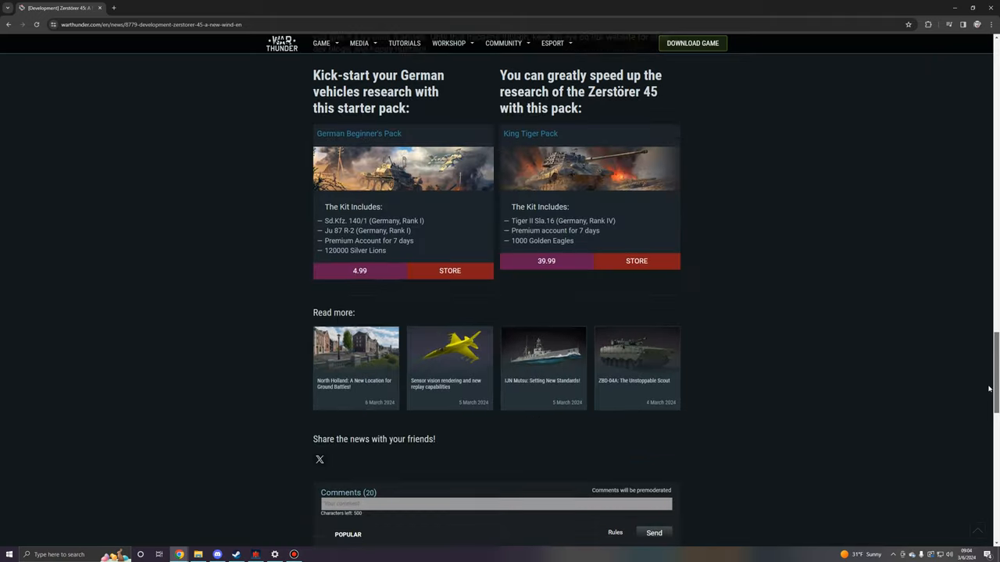
pyautogui.scroll(-3)
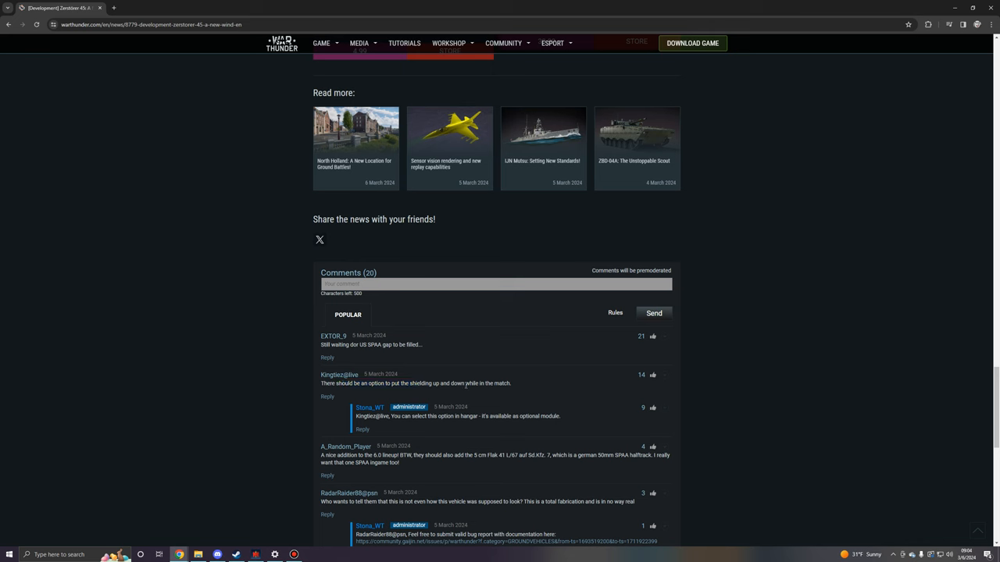
pyautogui.moveTo(455, 393)
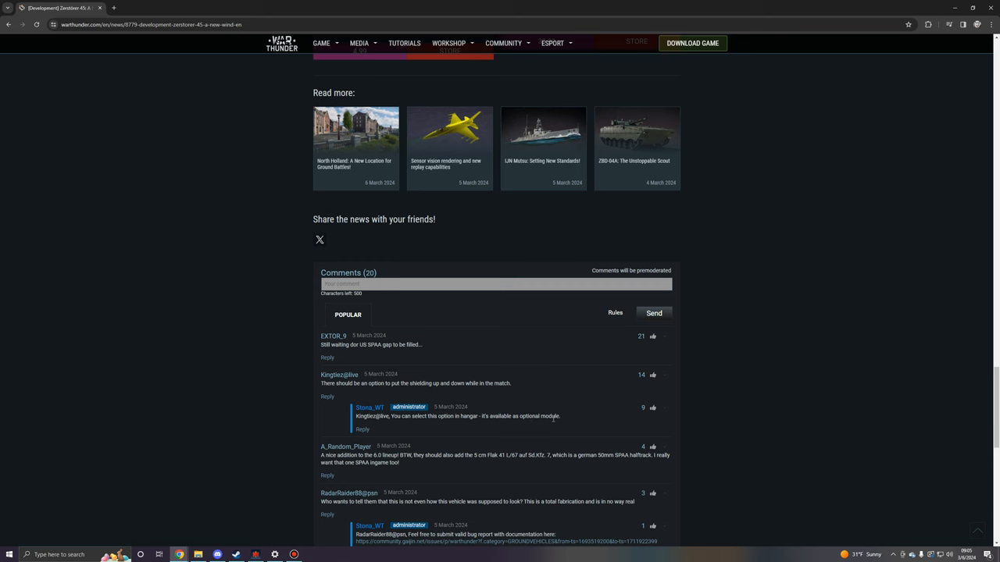
pyautogui.moveTo(452, 384); pyautogui.dragTo(513, 384)
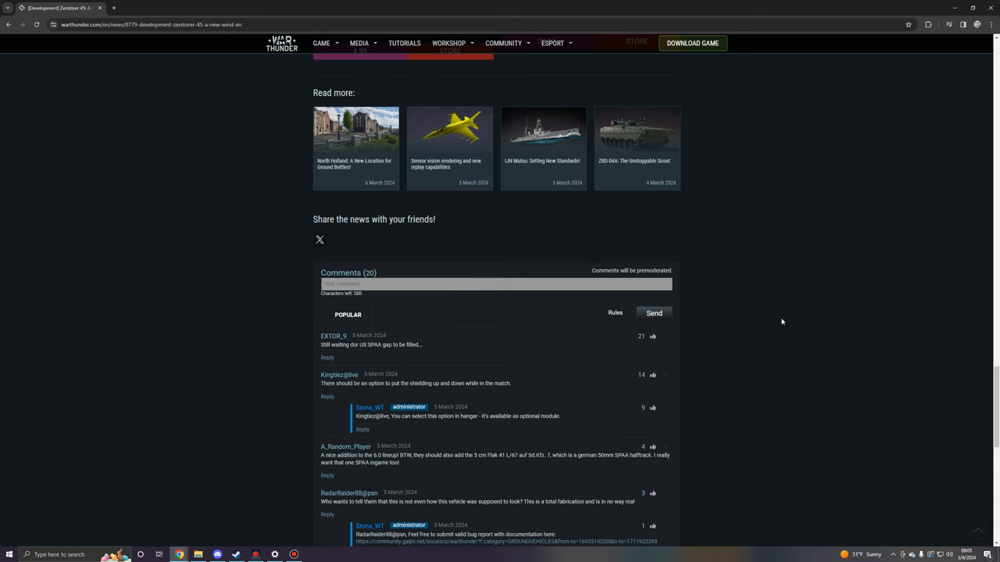
# Return to the article top and start the Zerstörer 45 header video to show its progress
pyautogui.scroll(3)
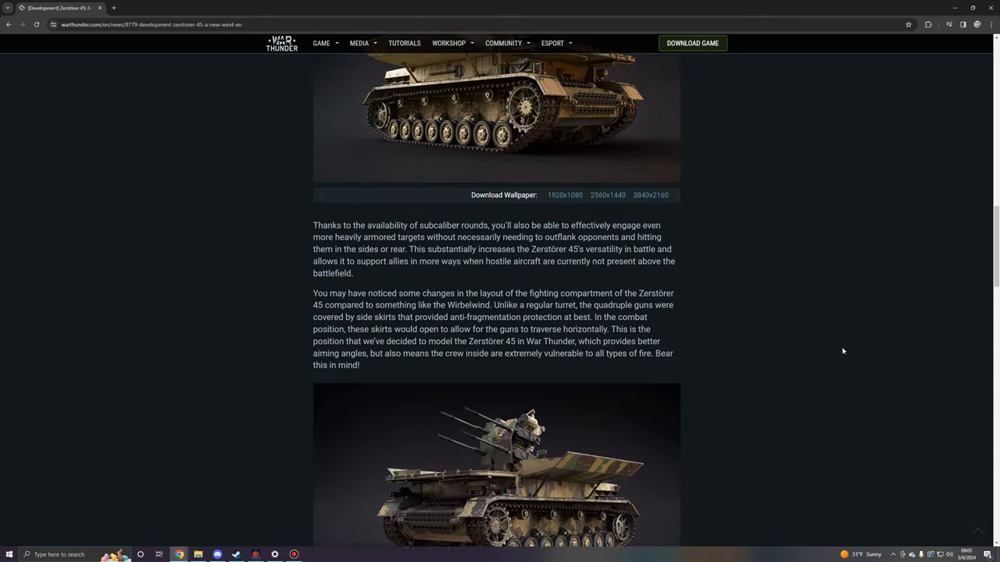
pyautogui.scroll(3)
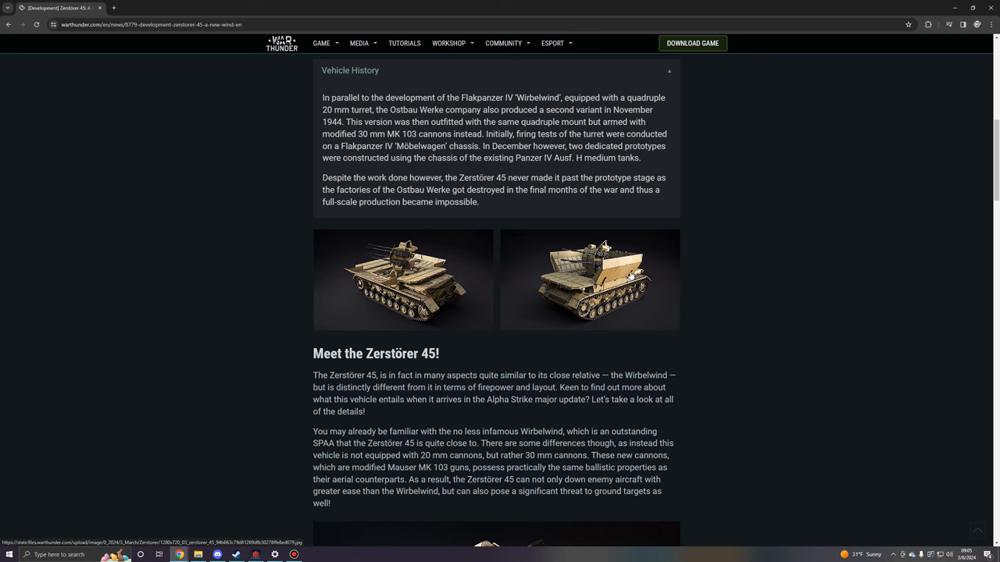
pyautogui.scroll(3)
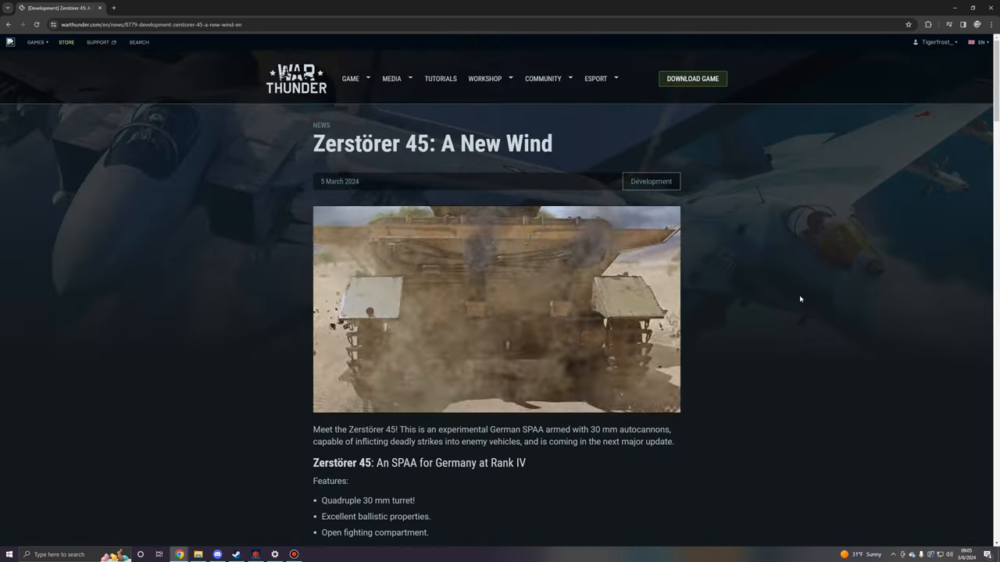
pyautogui.click(496, 309)
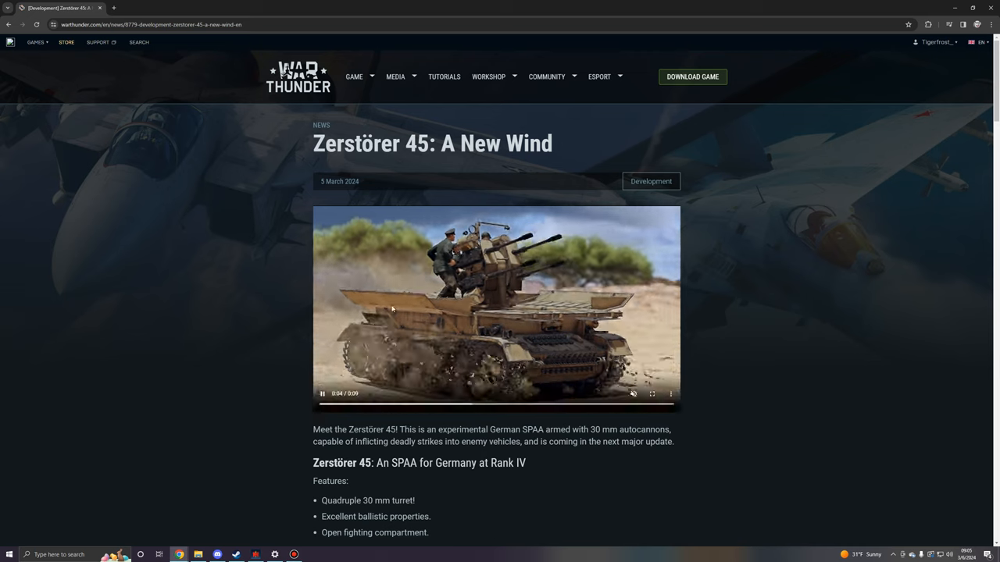